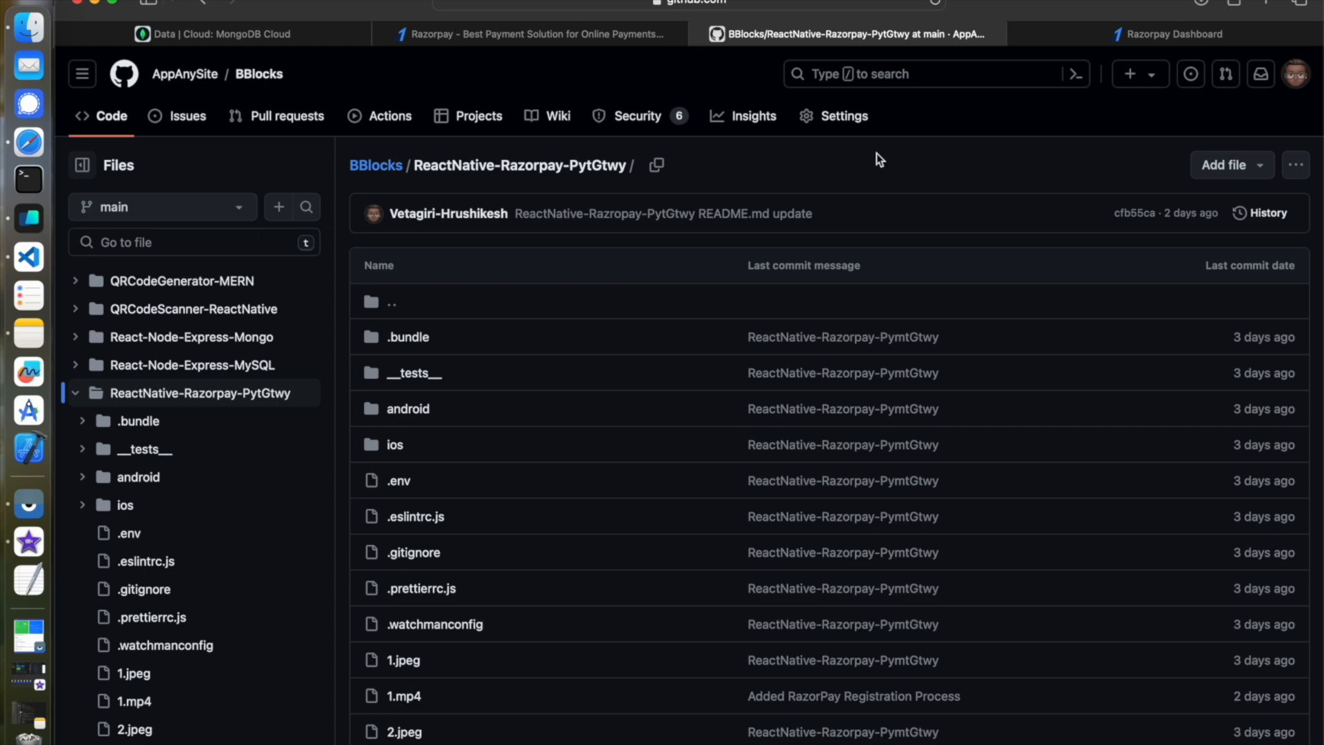
# Scroll the editor explorer and collapse the QRCodeScanner-ReactNative folder
pyautogui.scroll(-3)
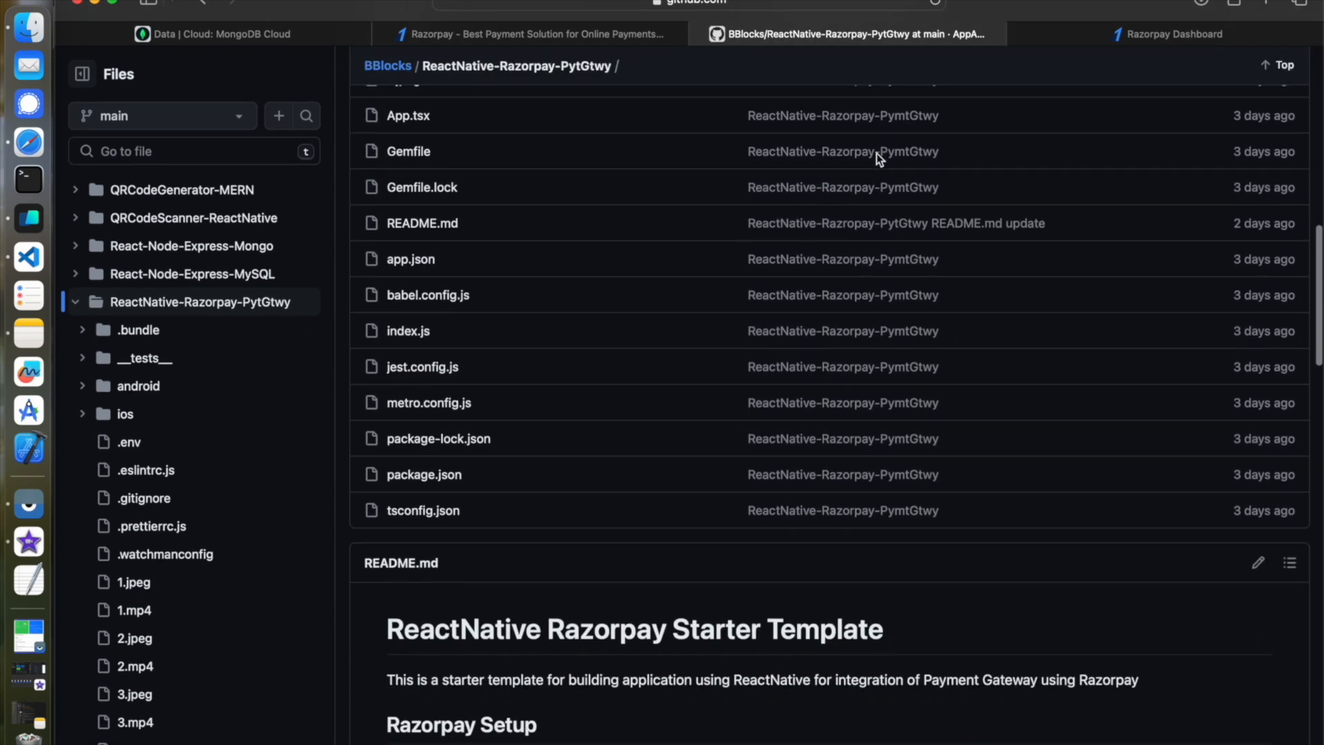
pyautogui.scroll(-3)
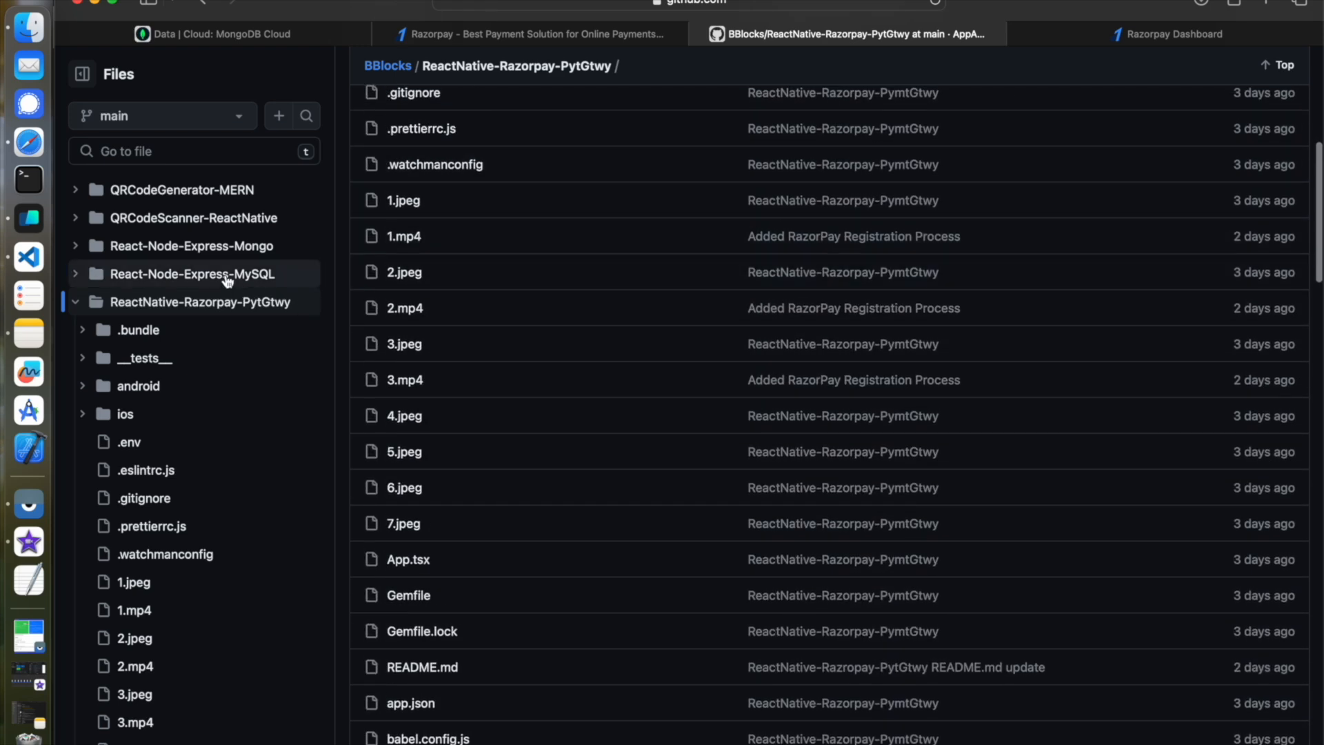
pyautogui.click(75, 302)
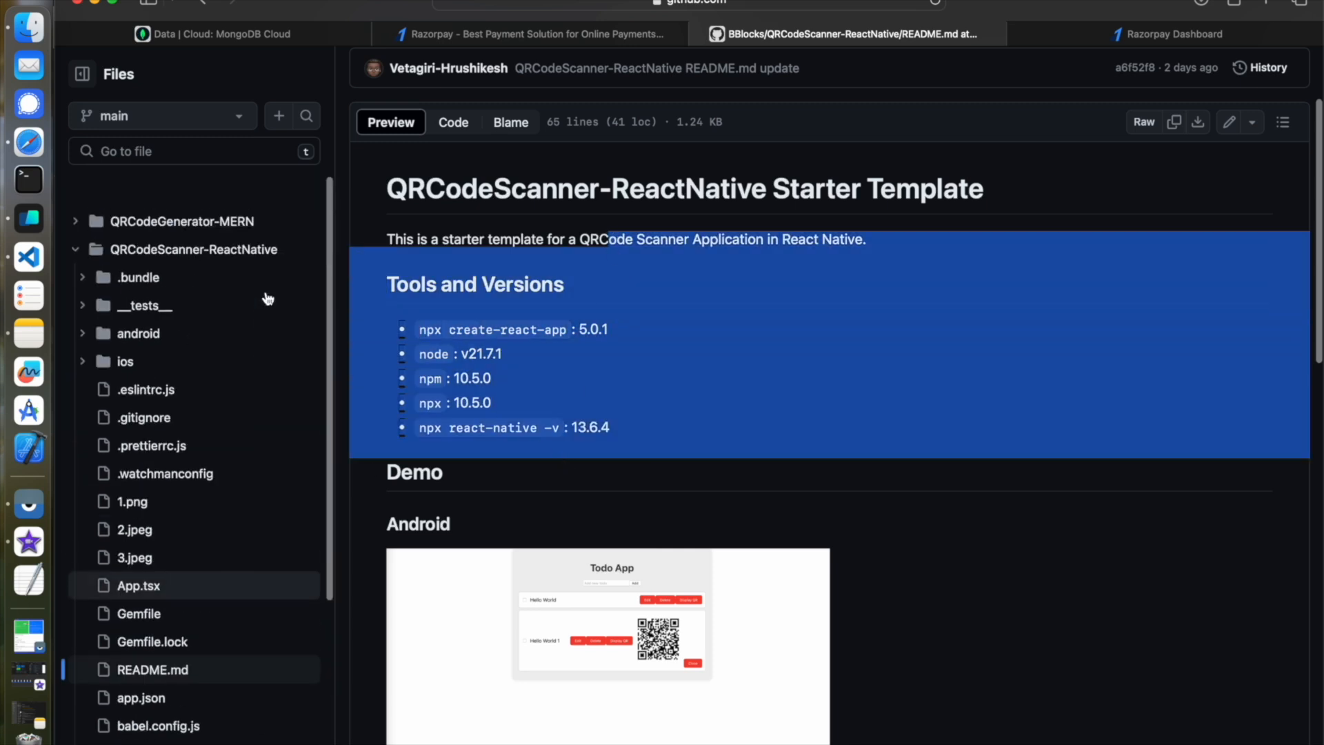
pyautogui.click(81, 248)
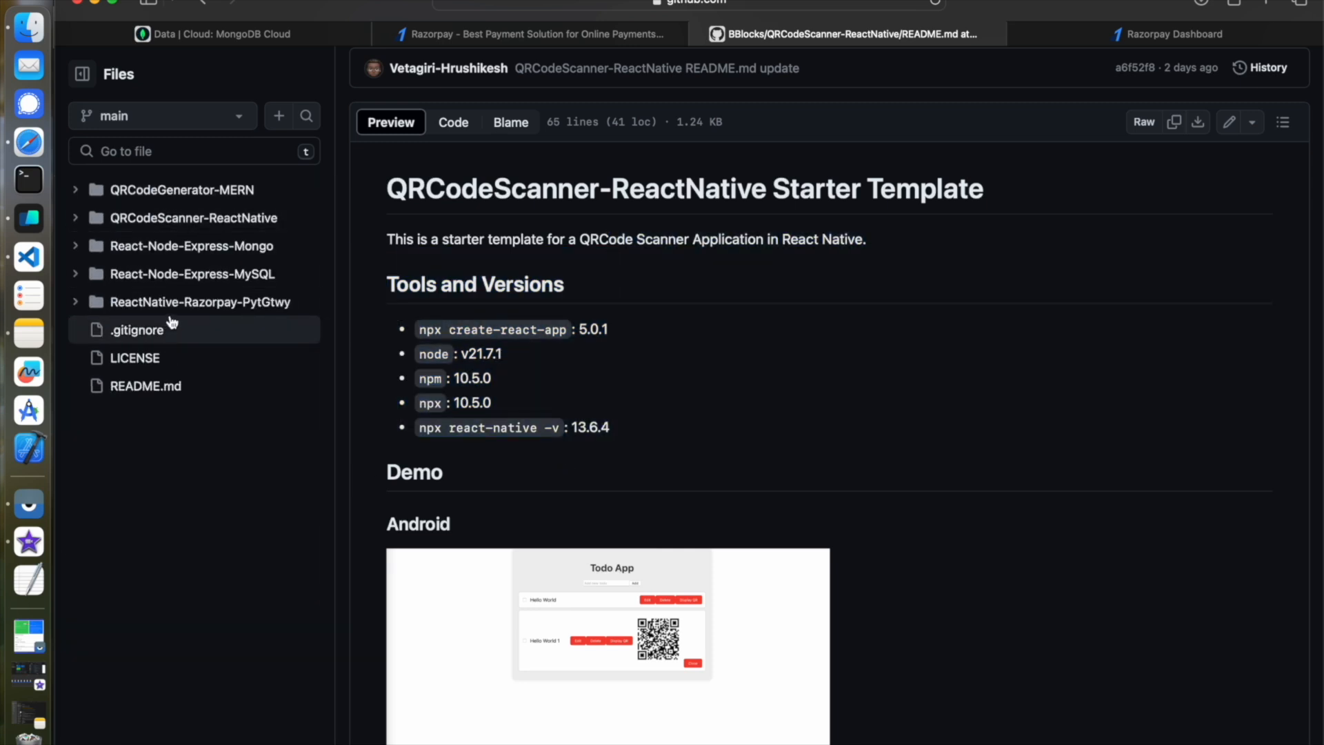
pyautogui.moveTo(195, 302)
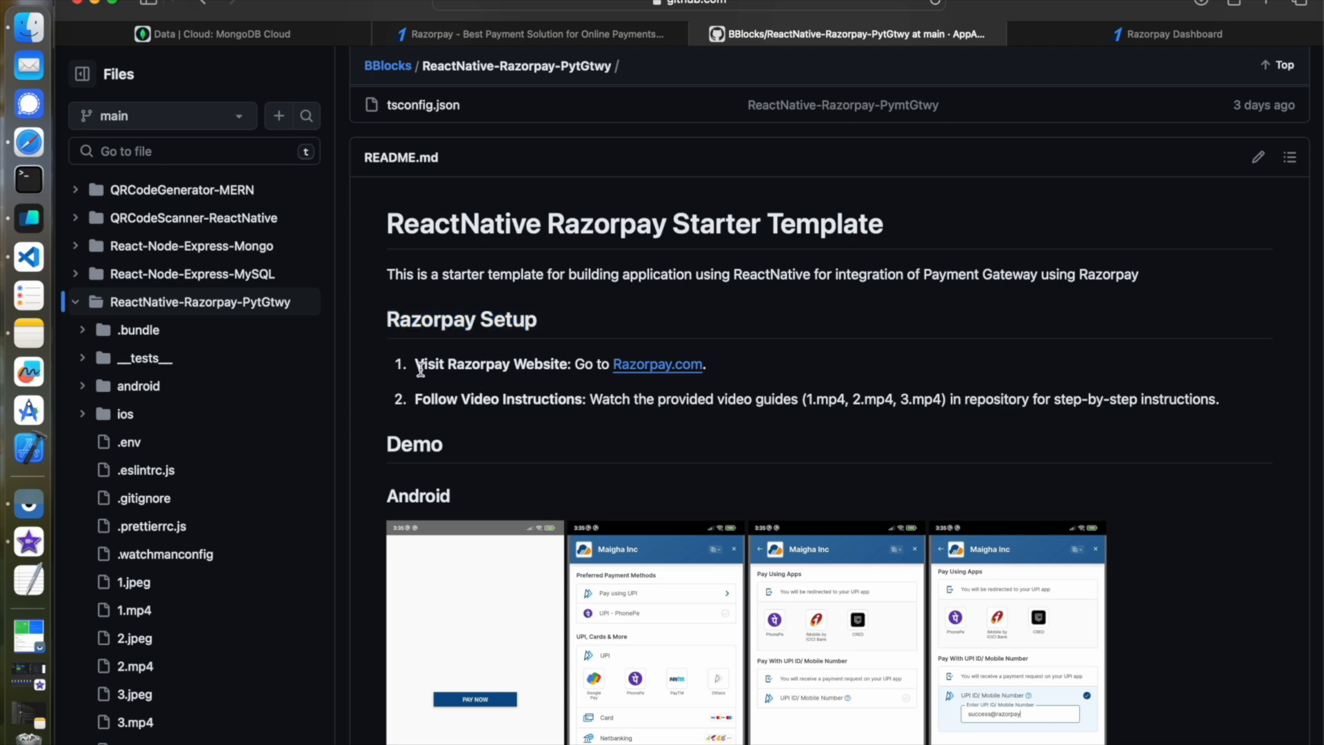
# Select the first Razorpay setup step text in the README and review the following steps
pyautogui.doubleClick(493, 365)
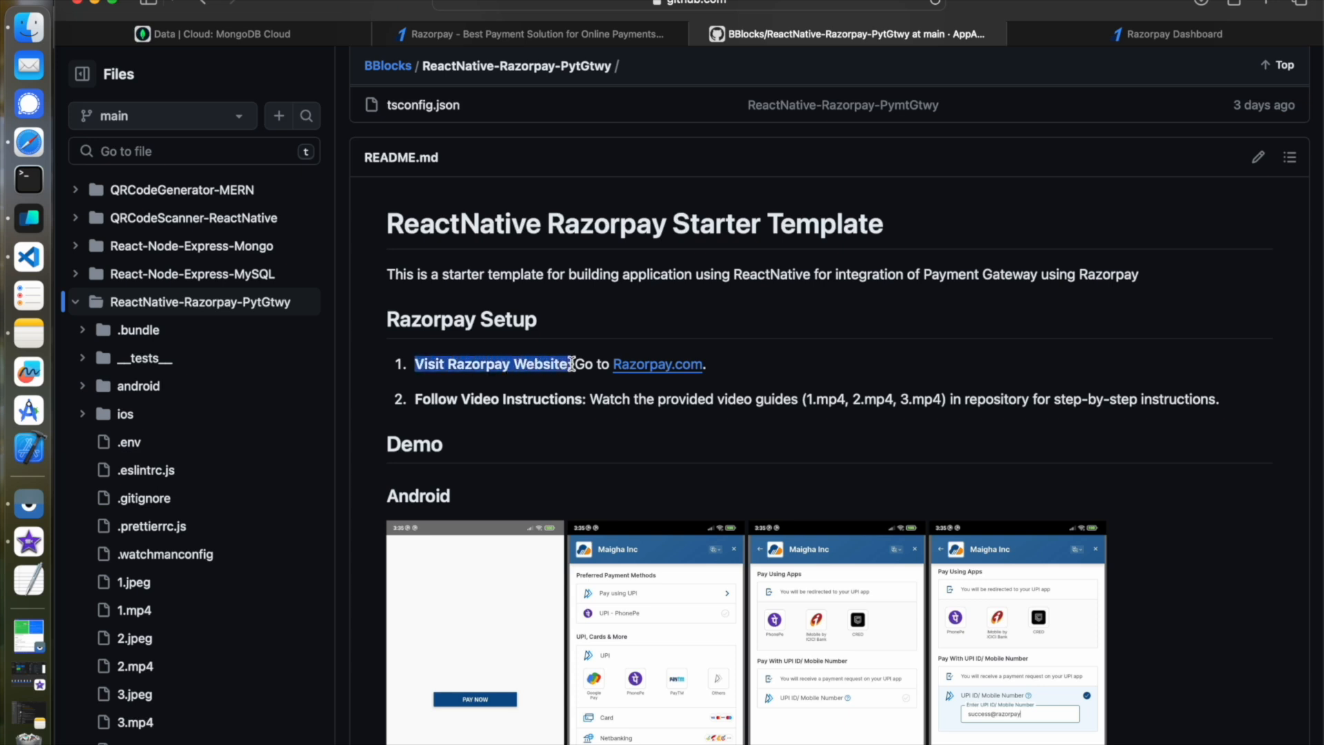
pyautogui.moveTo(571, 364); pyautogui.dragTo(705, 364)
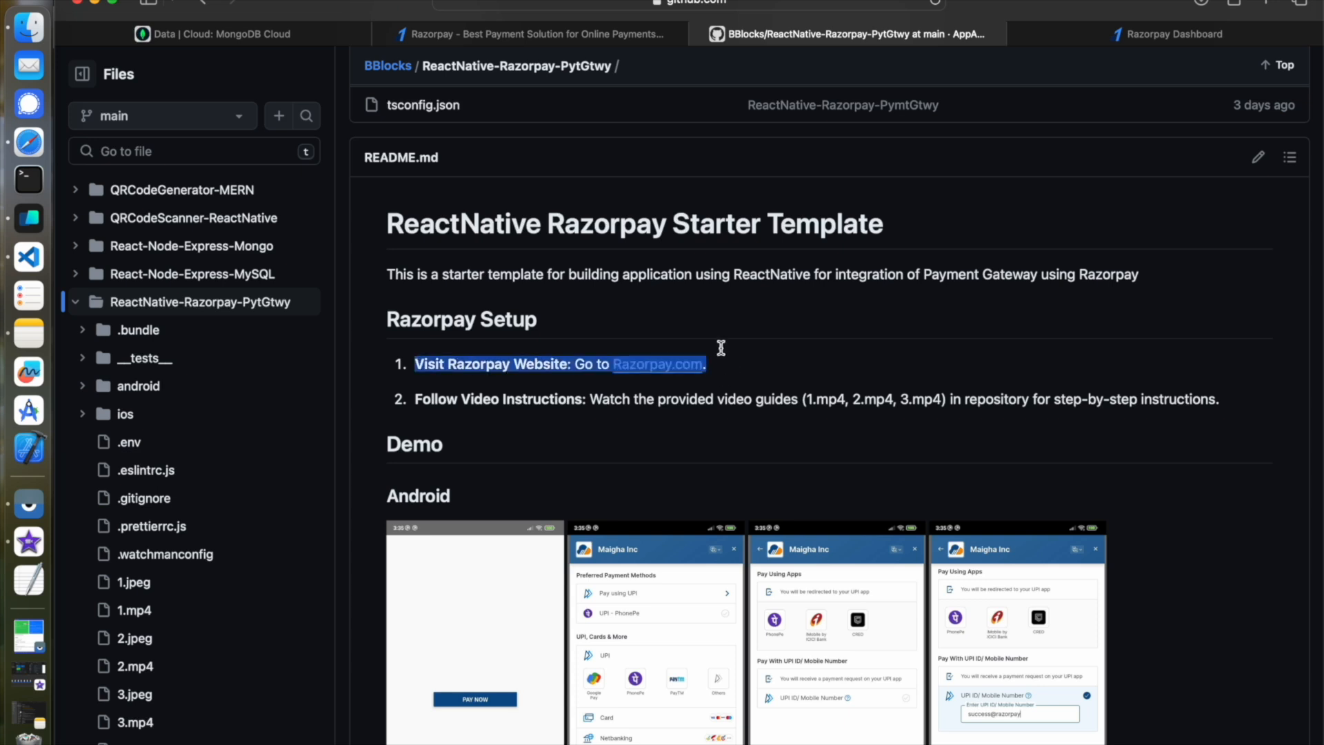
pyautogui.scroll(-3)
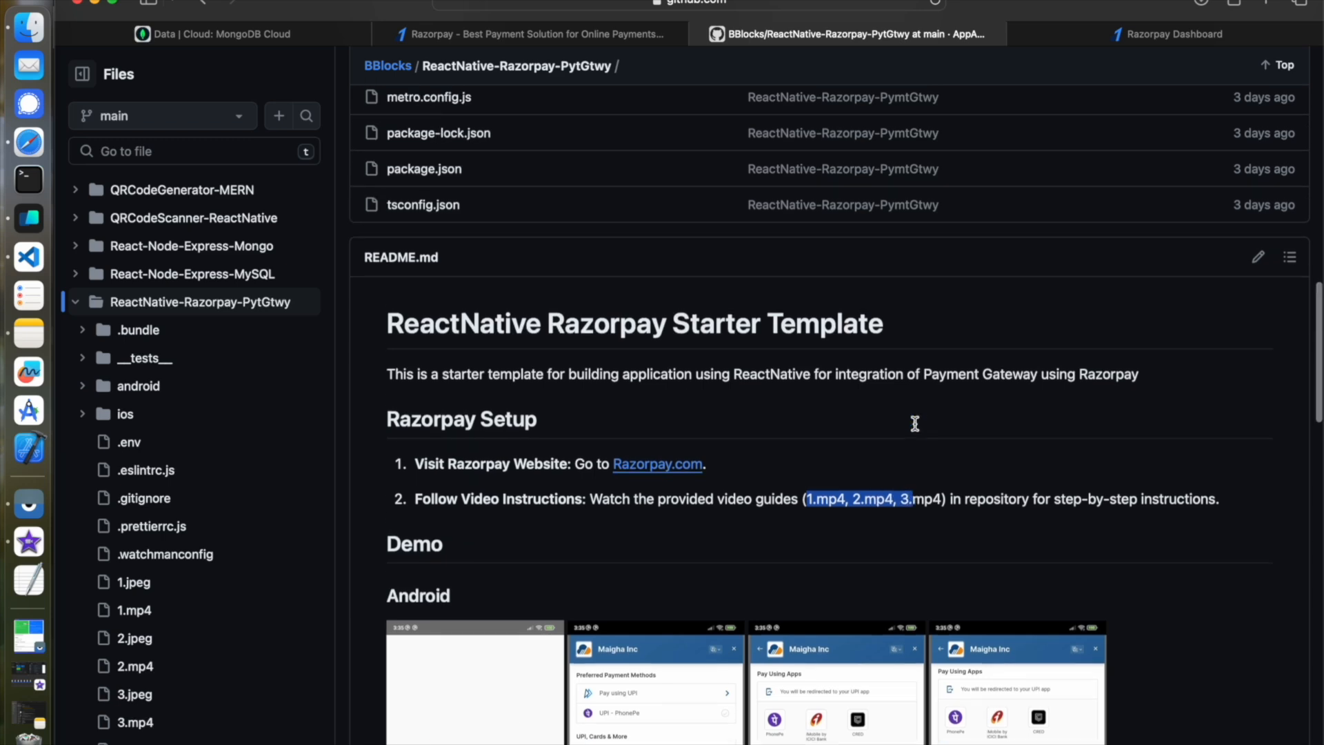
pyautogui.scroll(3)
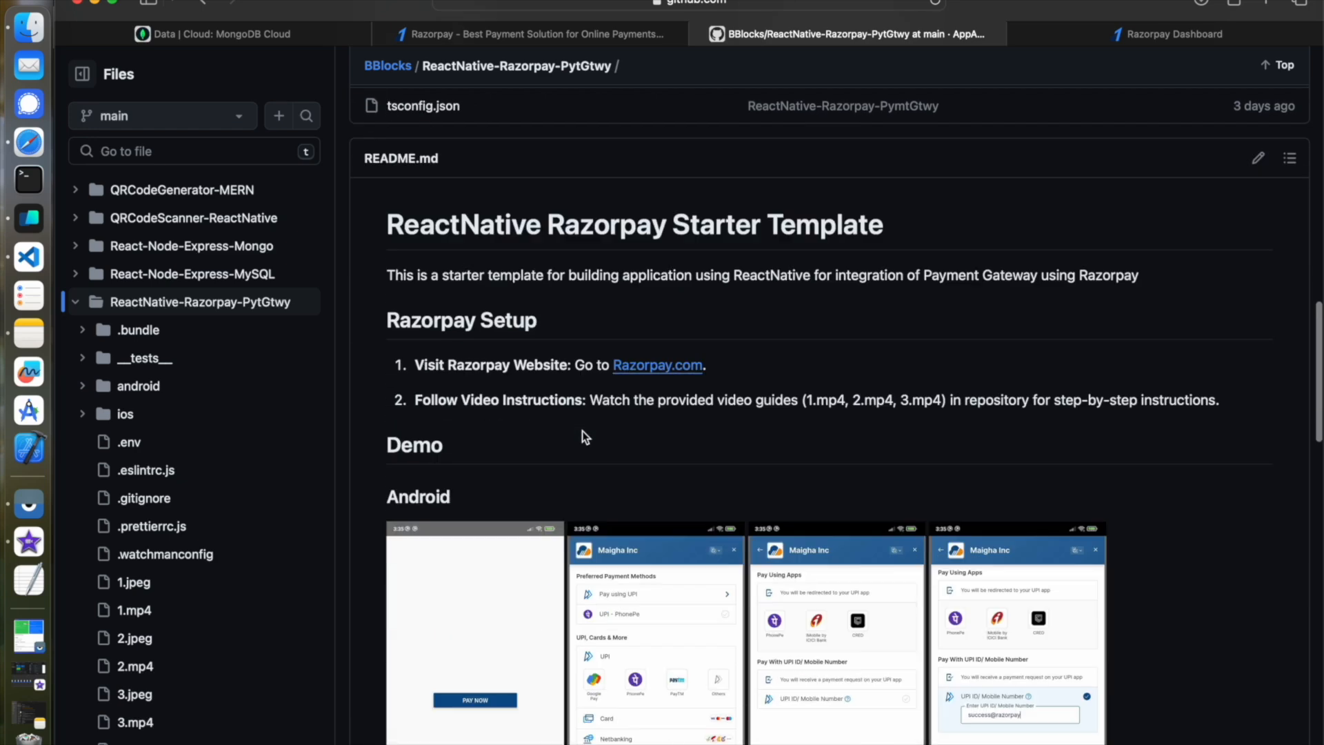
pyautogui.scroll(-3)
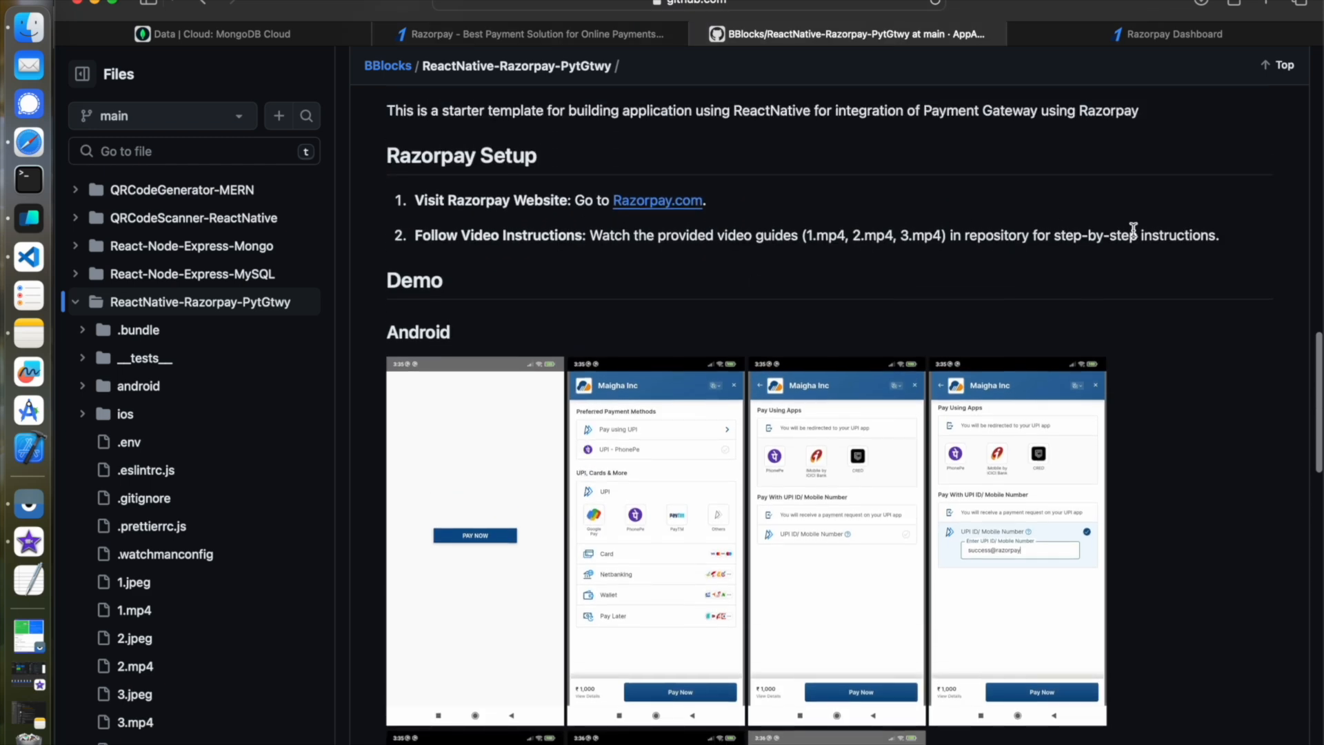
# In the Razorpay Dashboard, check Test Mode and go to the Account & Settings page
pyautogui.click(1175, 33)
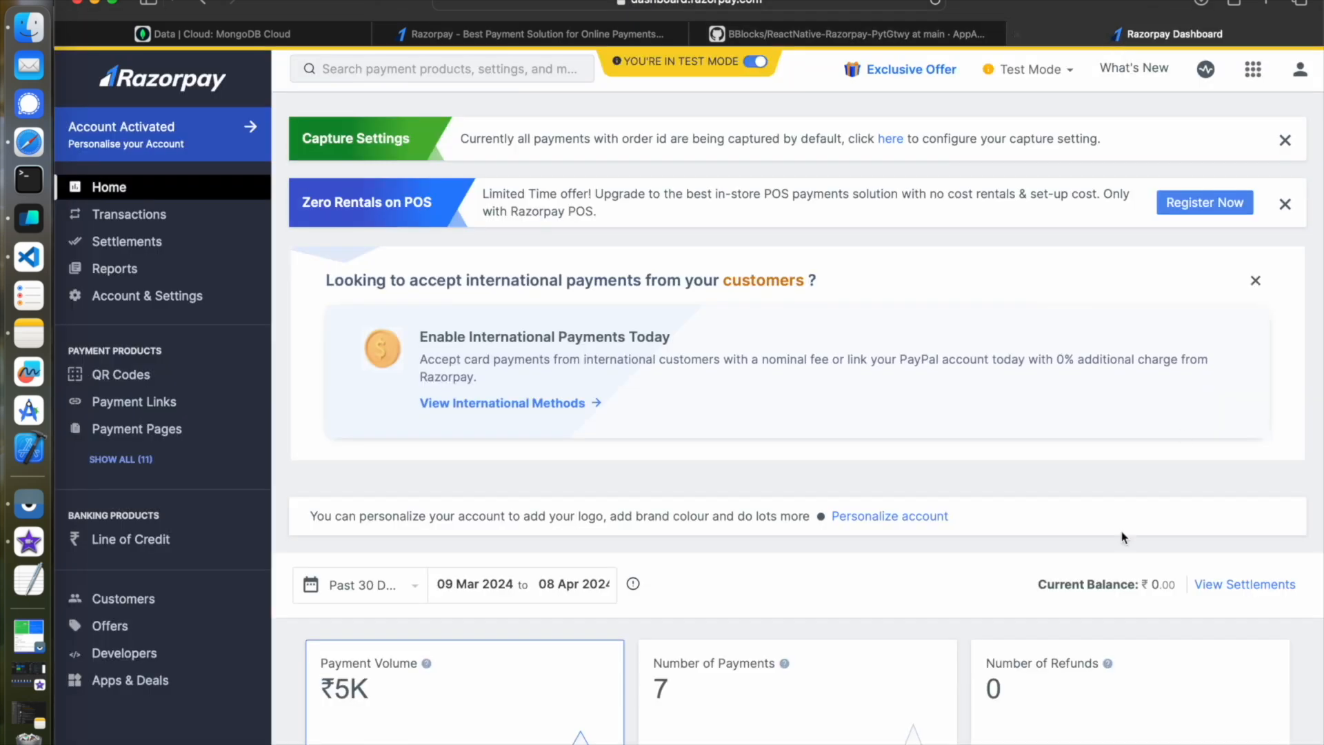
pyautogui.click(1028, 69)
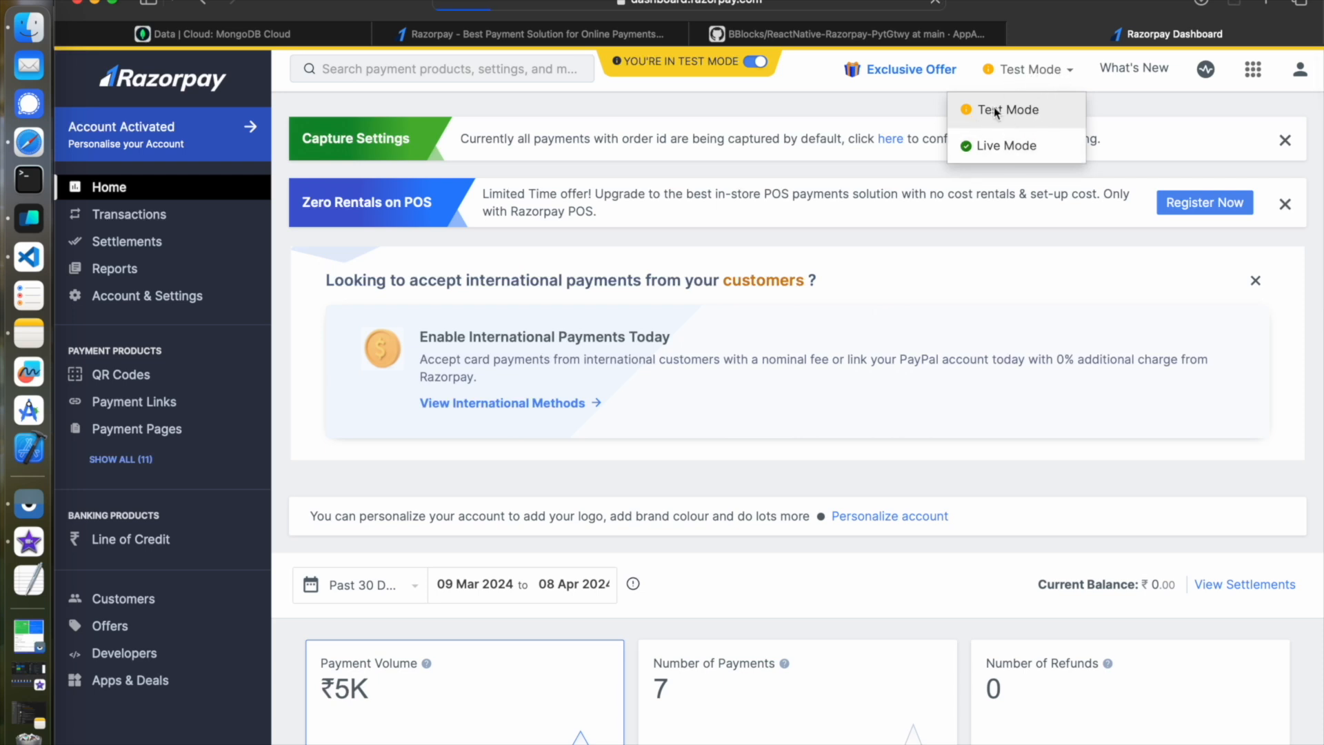
pyautogui.moveTo(578, 199)
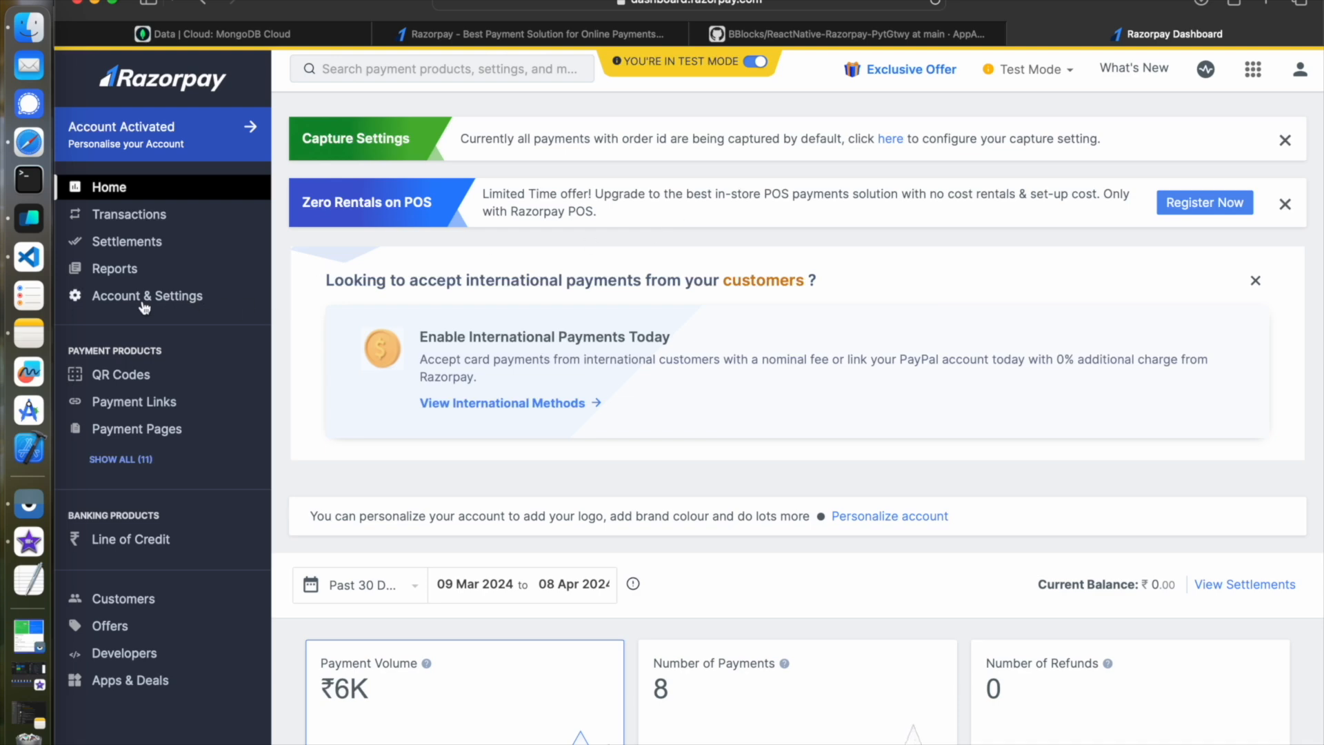
pyautogui.moveTo(207, 310)
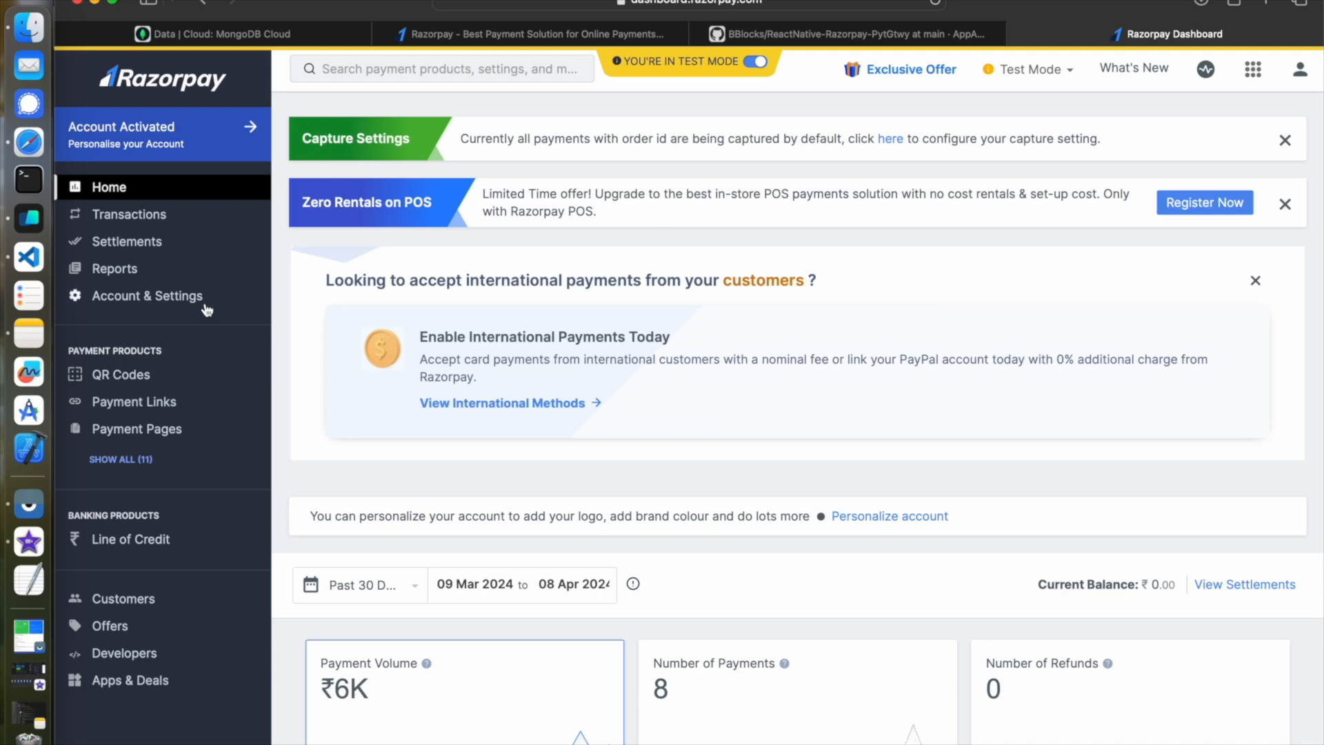
pyautogui.click(147, 295)
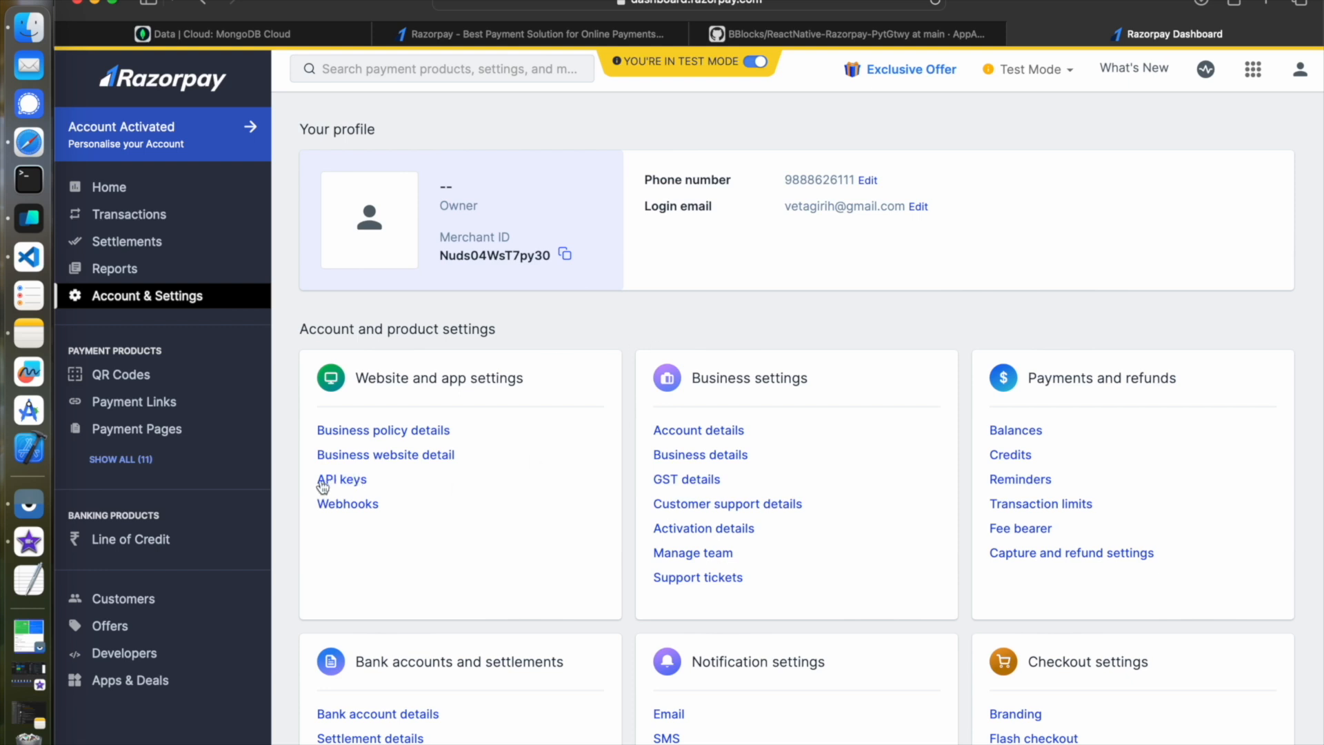
pyautogui.moveTo(461, 501)
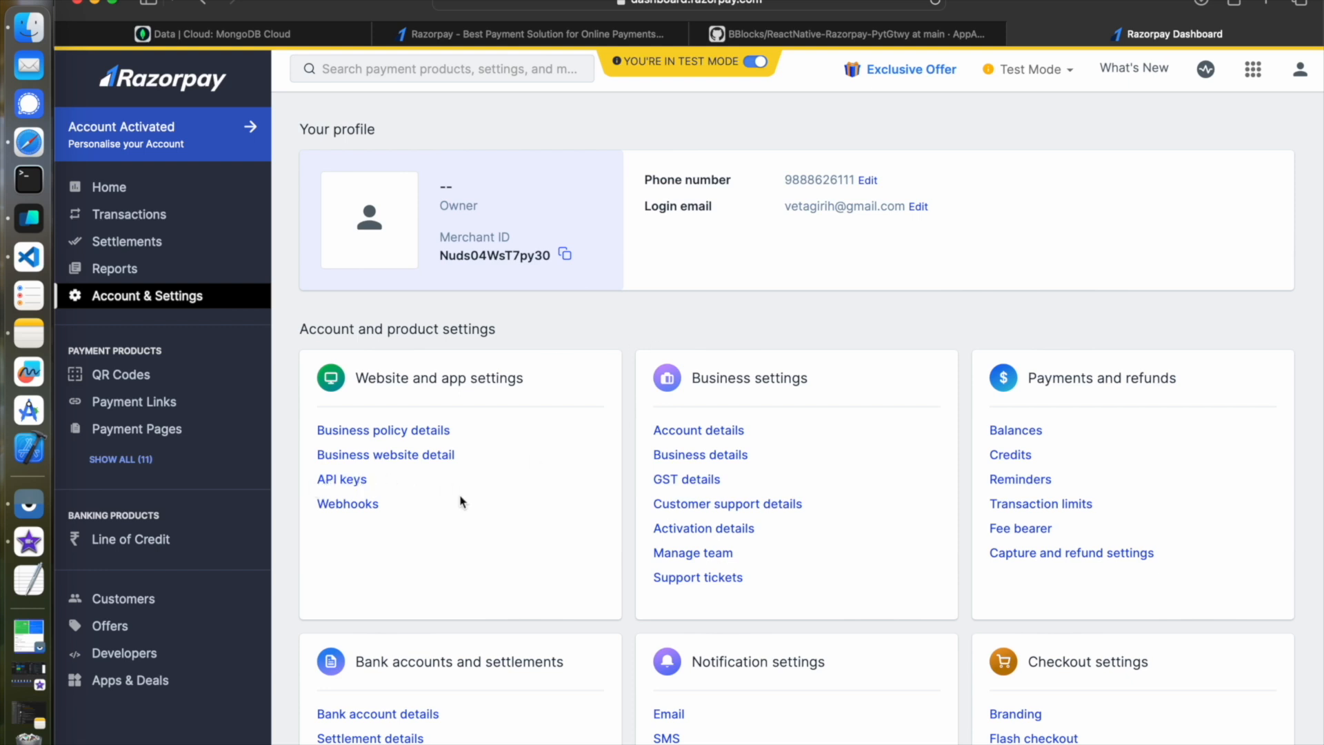
pyautogui.moveTo(665, 292)
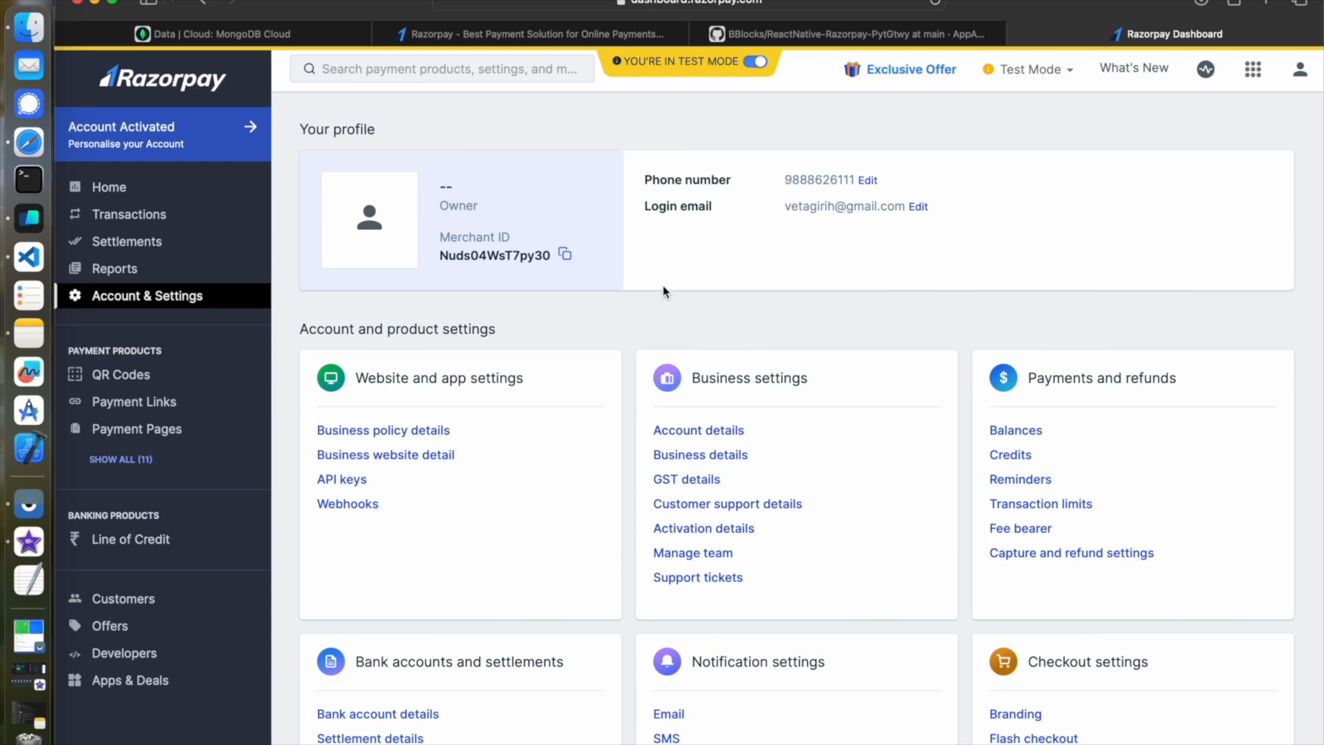
# Return to the ReactNative-Razorpay-PytGtwy README and scroll down to the Demo screenshots
pyautogui.click(844, 33)
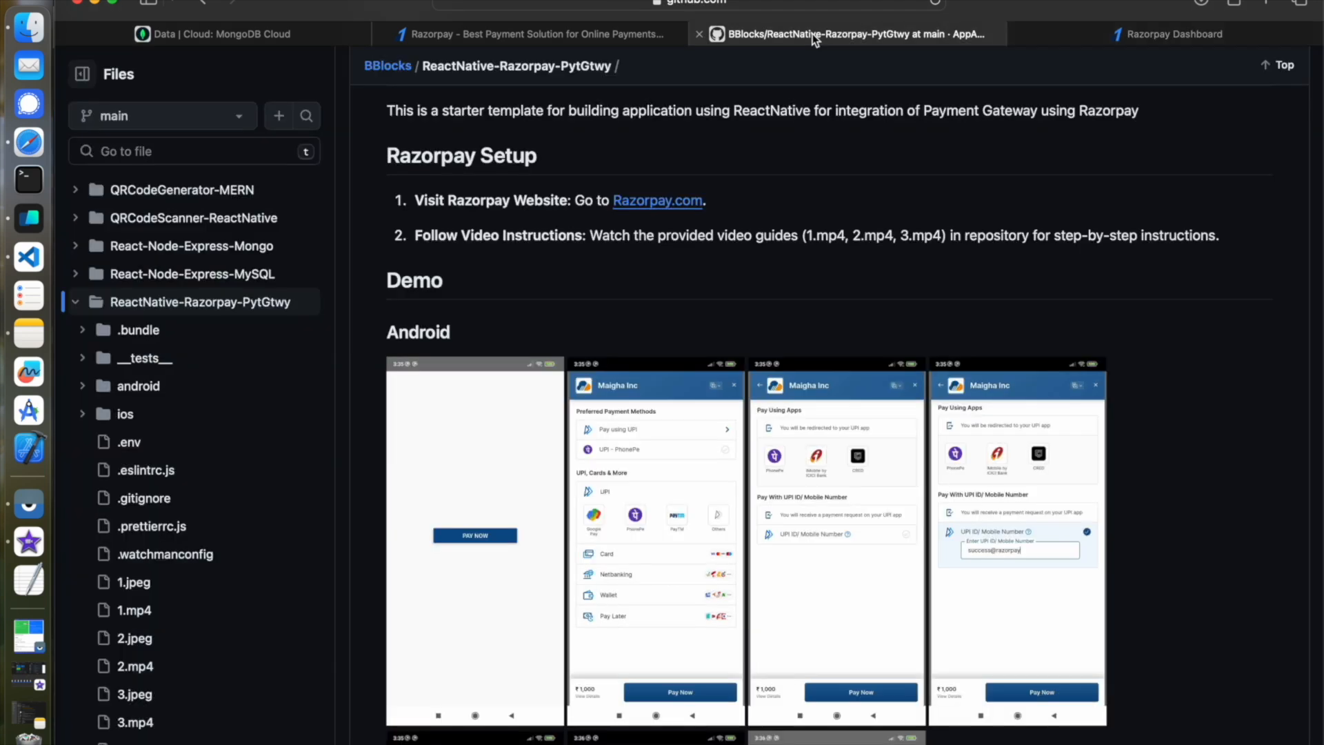
pyautogui.scroll(-3)
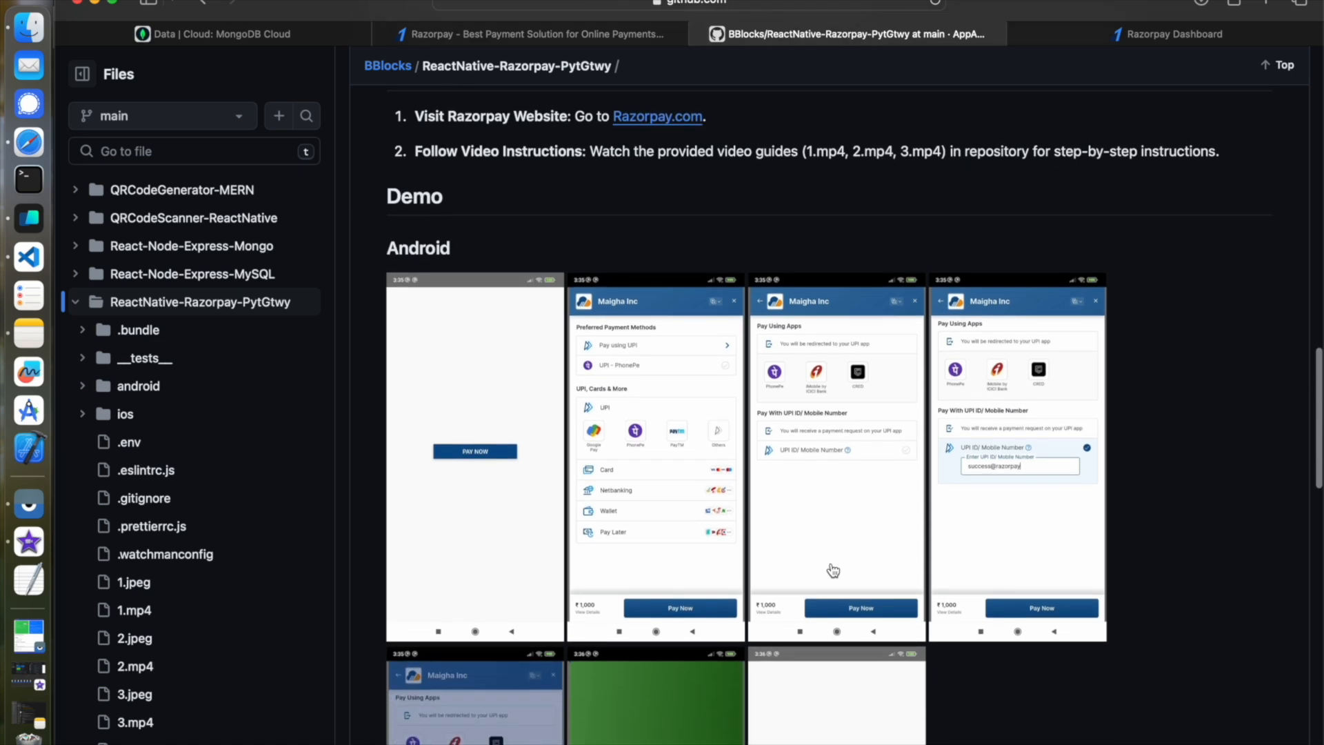
pyautogui.scroll(-3)
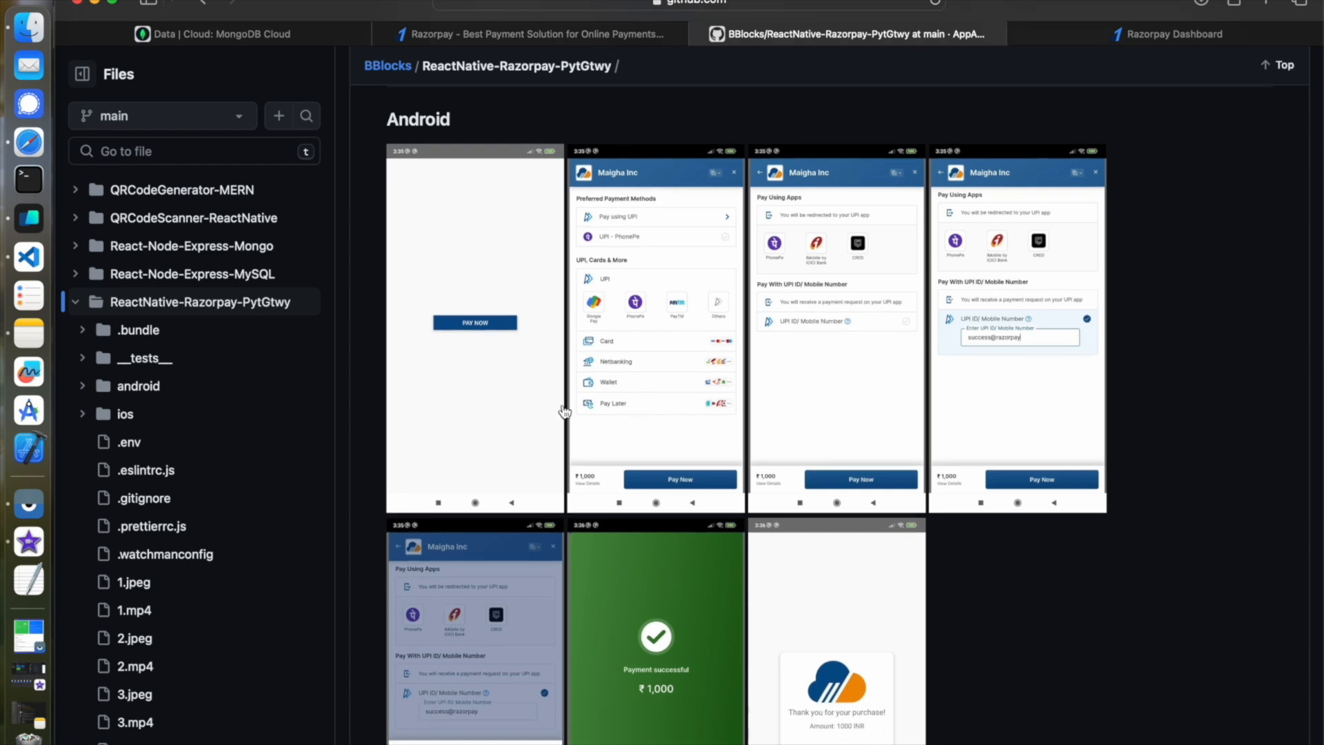
pyautogui.scroll(-3)
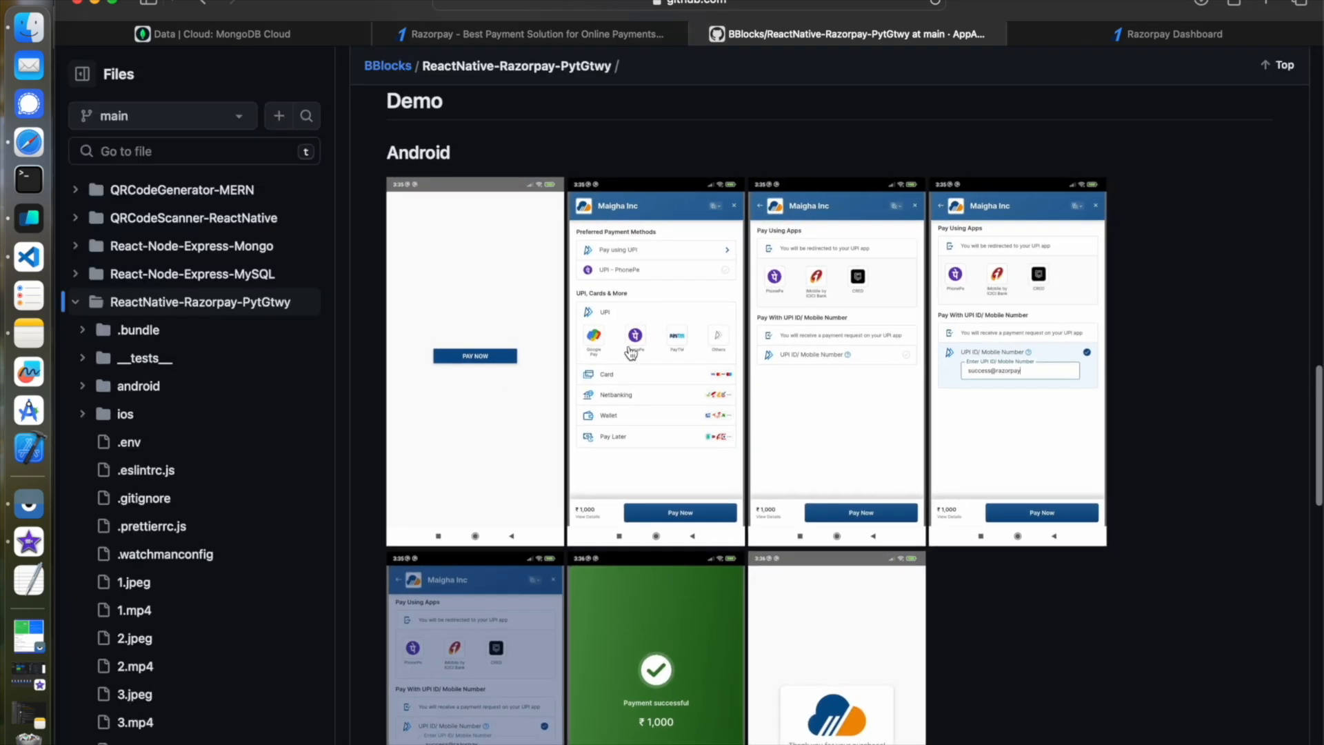
pyautogui.scroll(-3)
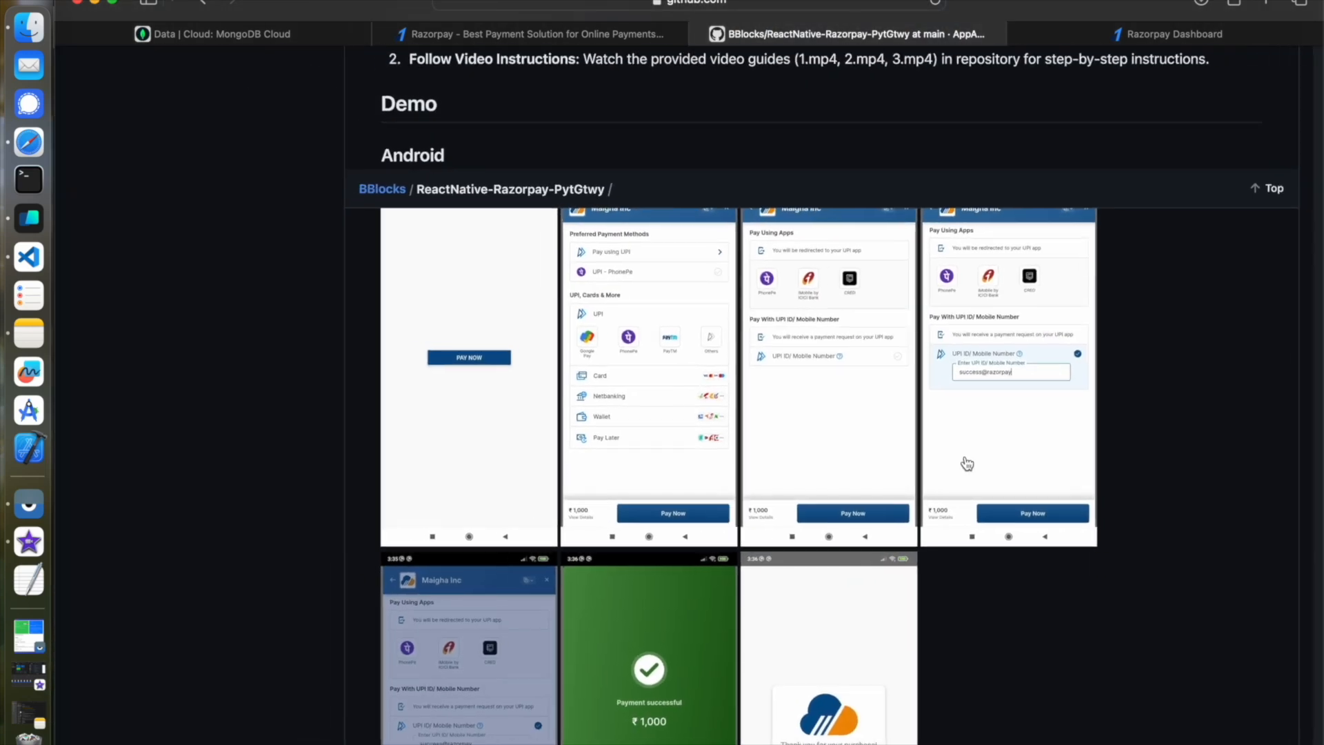
# Enlarge the demo screenshots and view the payment-successful and thank-you screens for 1000 INR
pyautogui.click(81, 73)
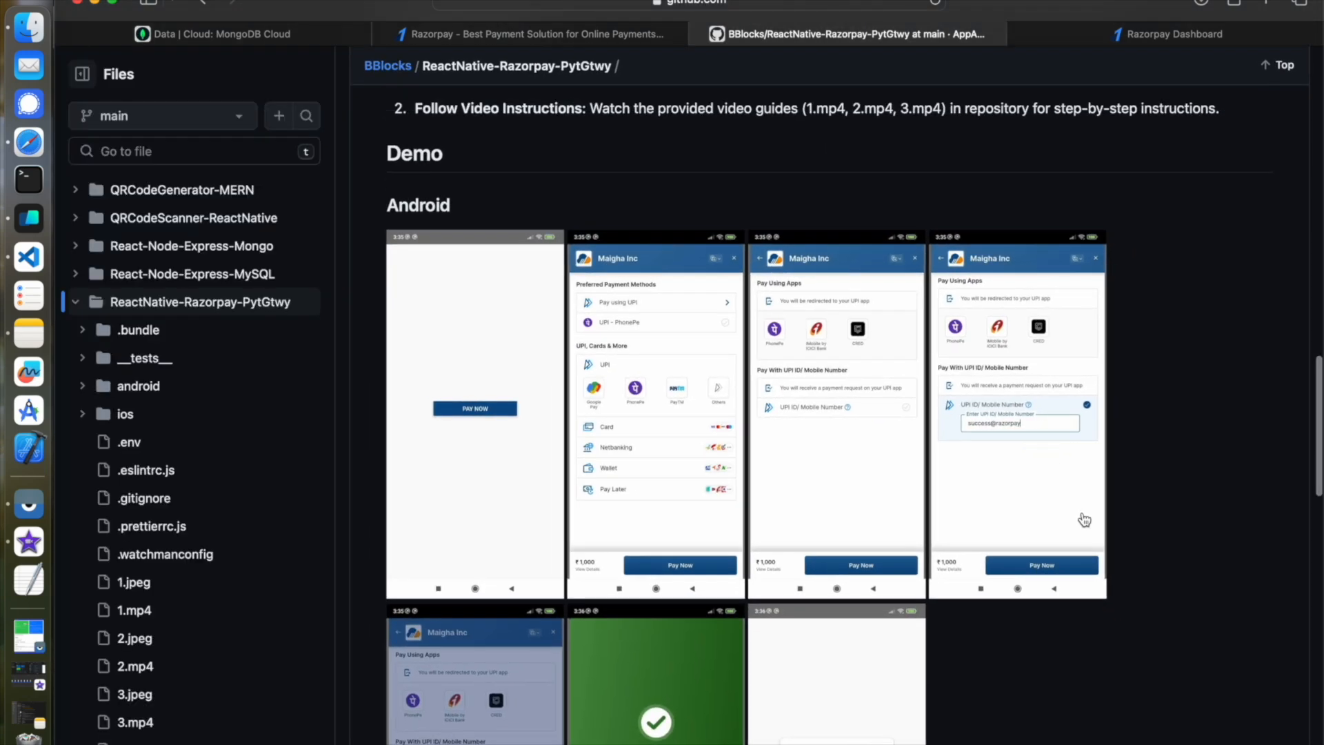
pyautogui.scroll(-3)
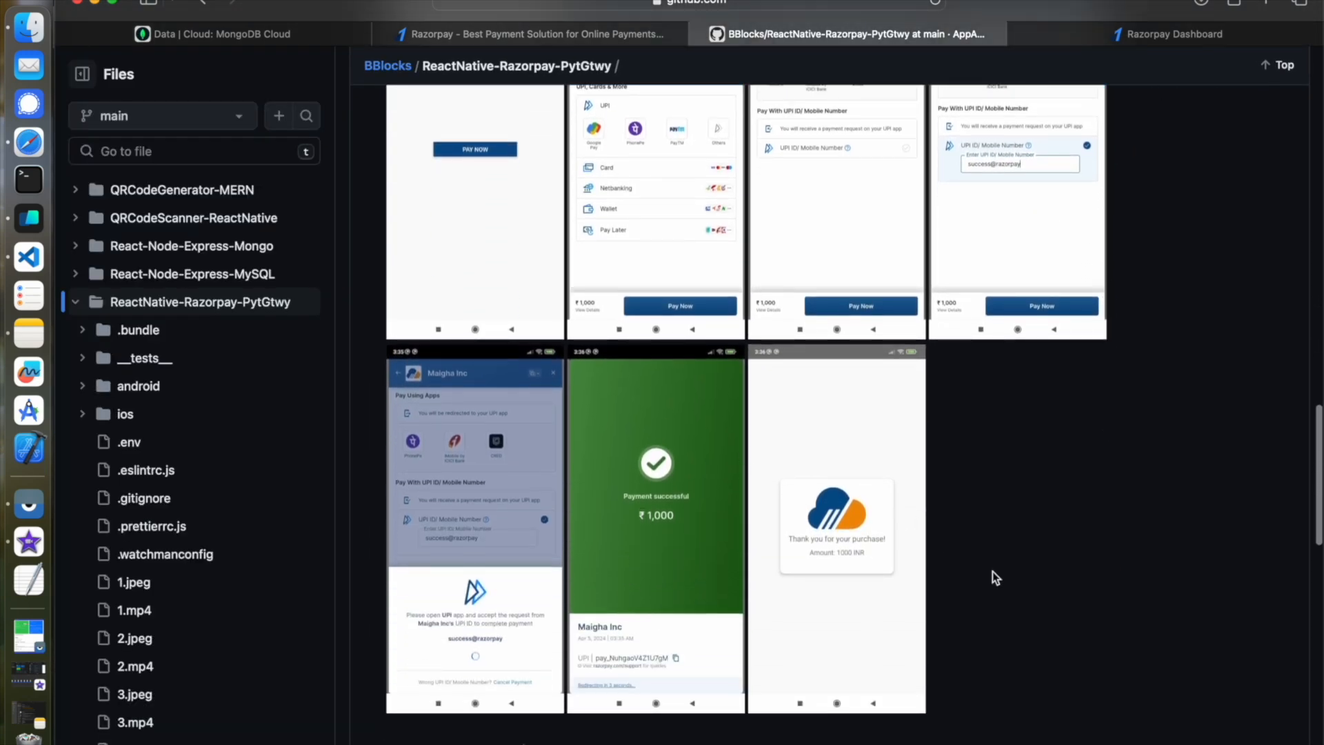
pyautogui.scroll(-3)
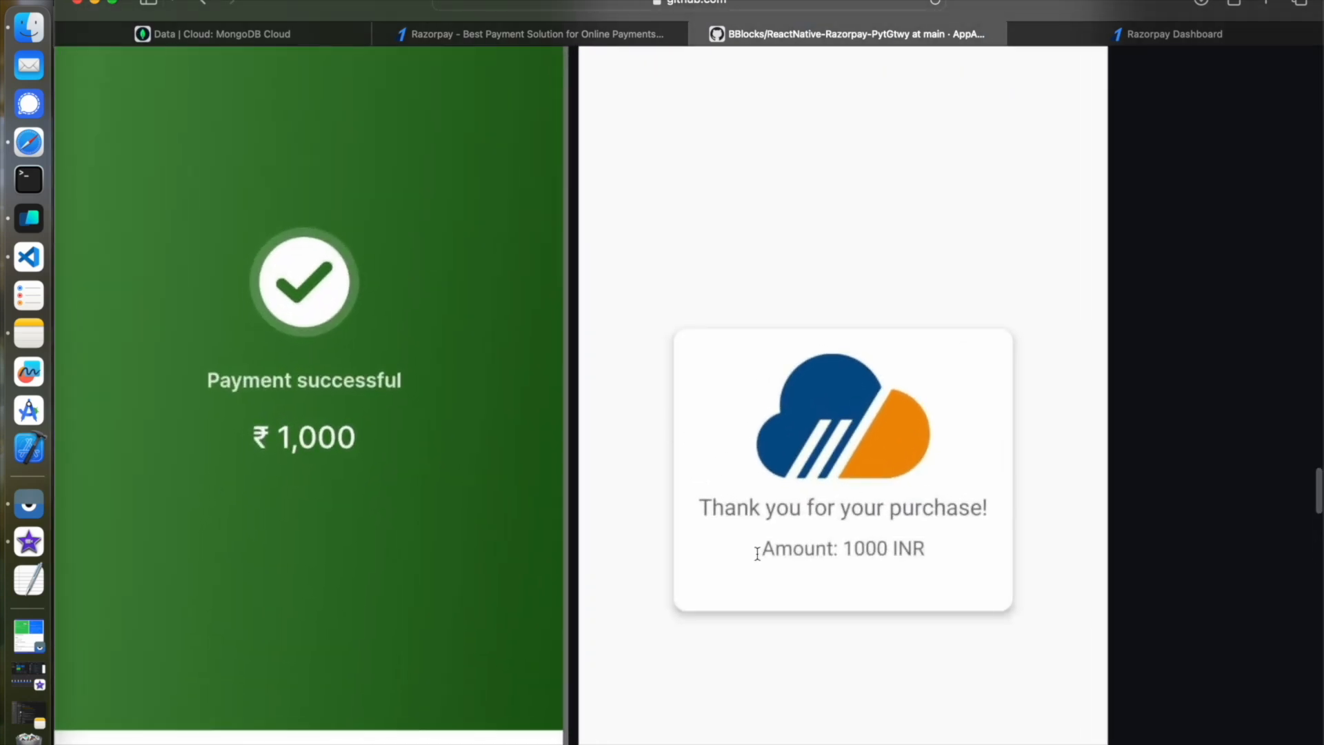
pyautogui.moveTo(920, 509)
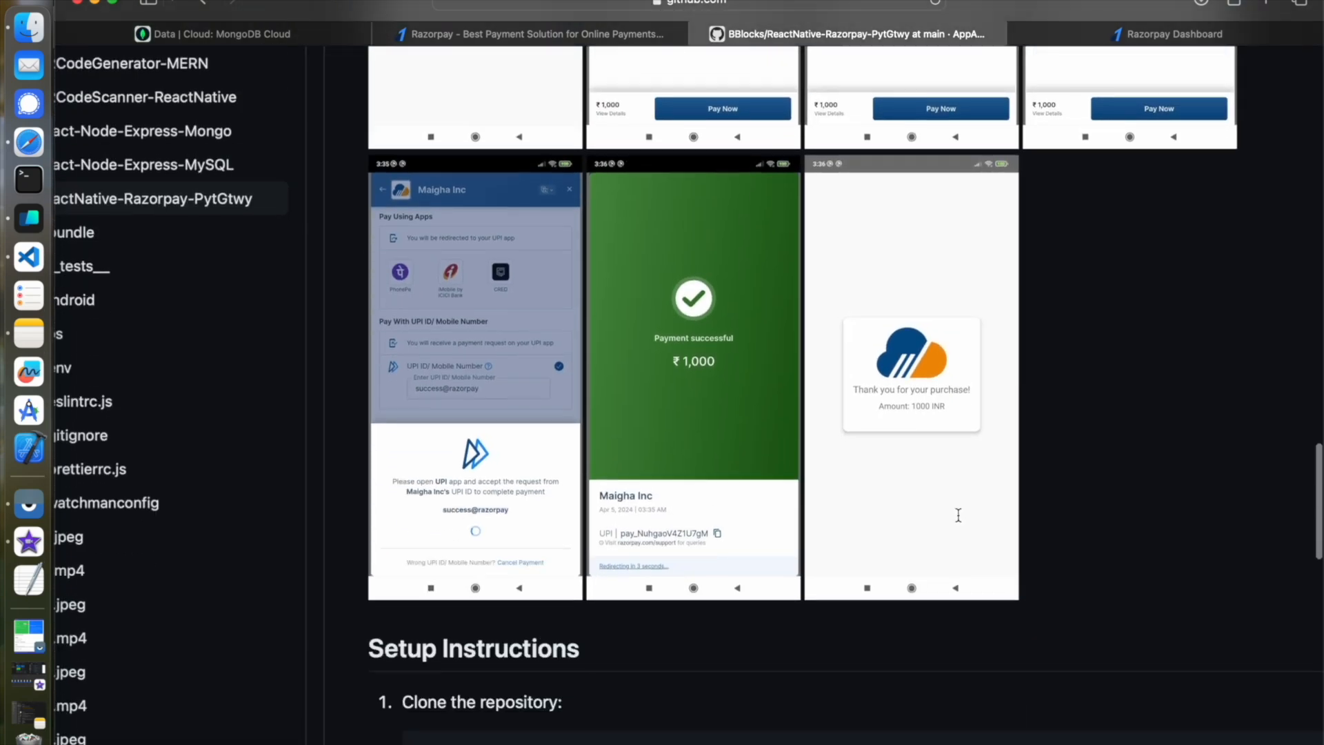
# Review Setup Instructions, selecting the repository clone command, and the run instructions
pyautogui.scroll(-3)
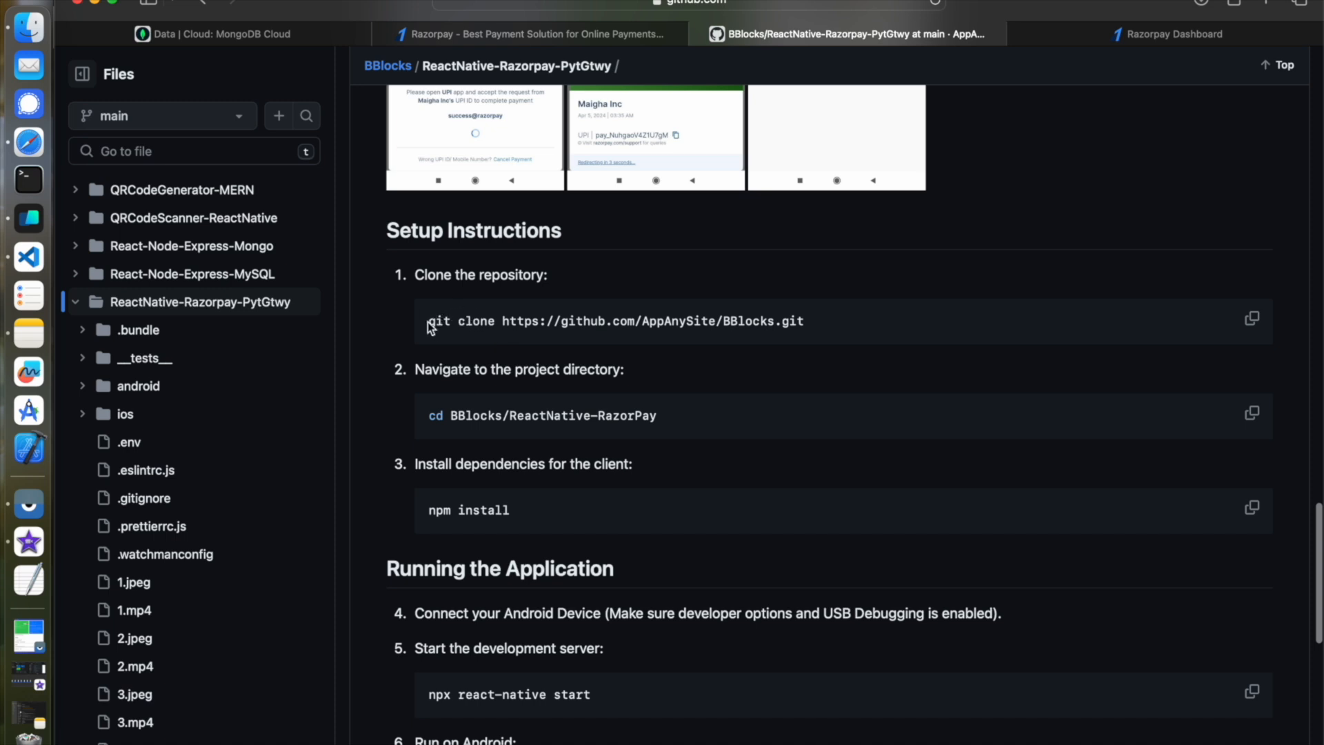
pyautogui.moveTo(429, 321); pyautogui.dragTo(804, 322)
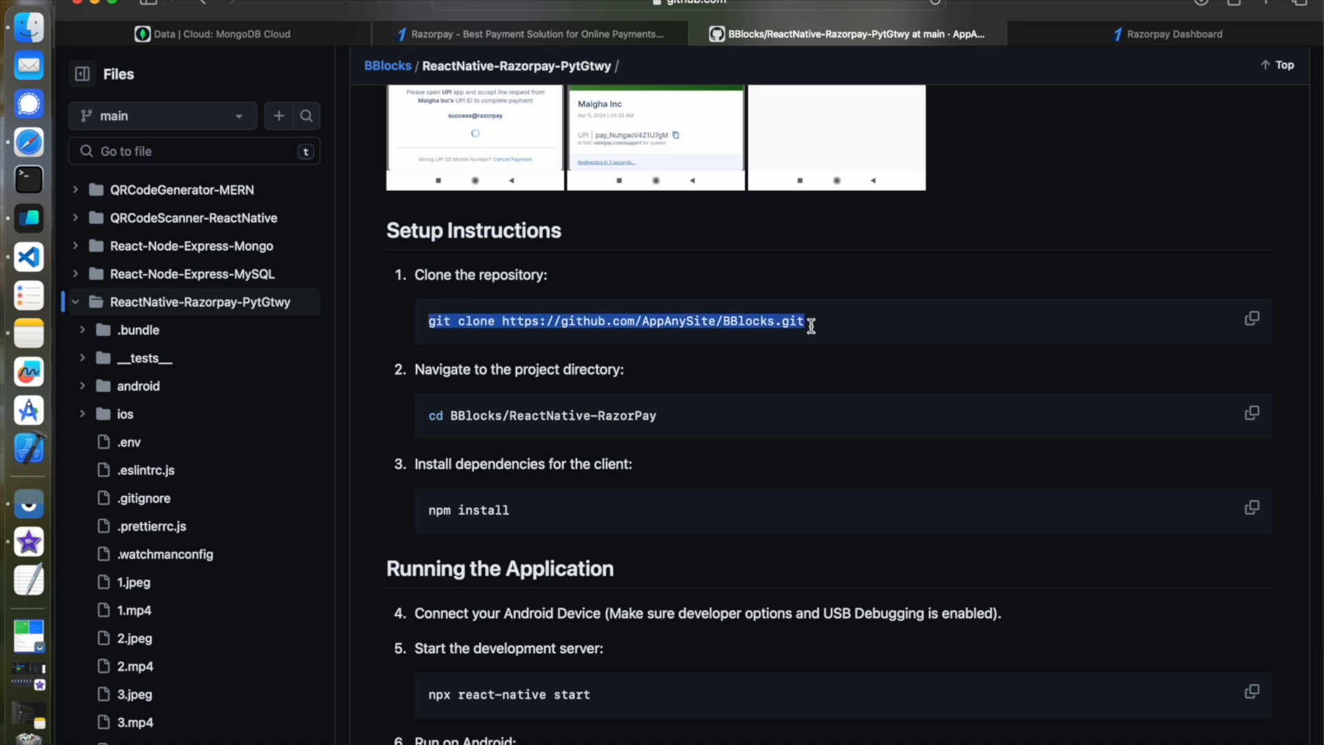
pyautogui.scroll(-3)
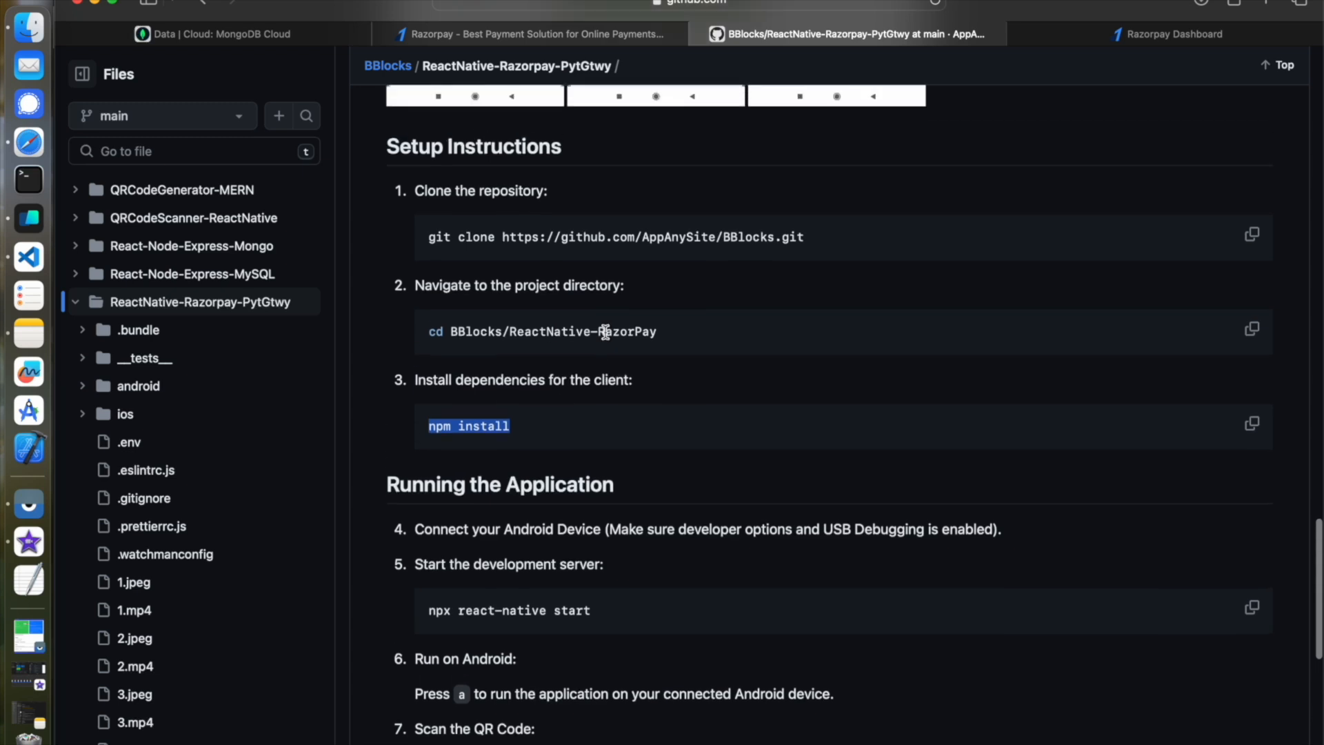
pyautogui.scroll(-3)
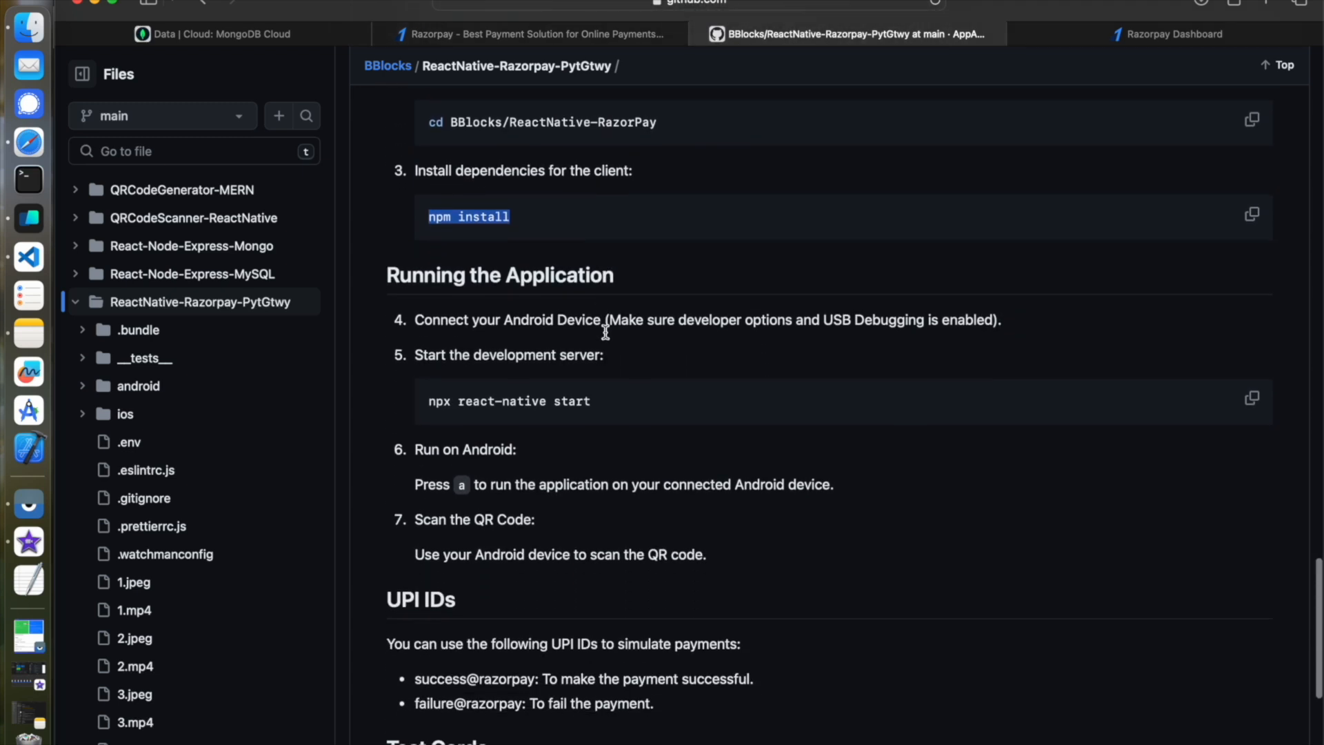
pyautogui.moveTo(538, 231)
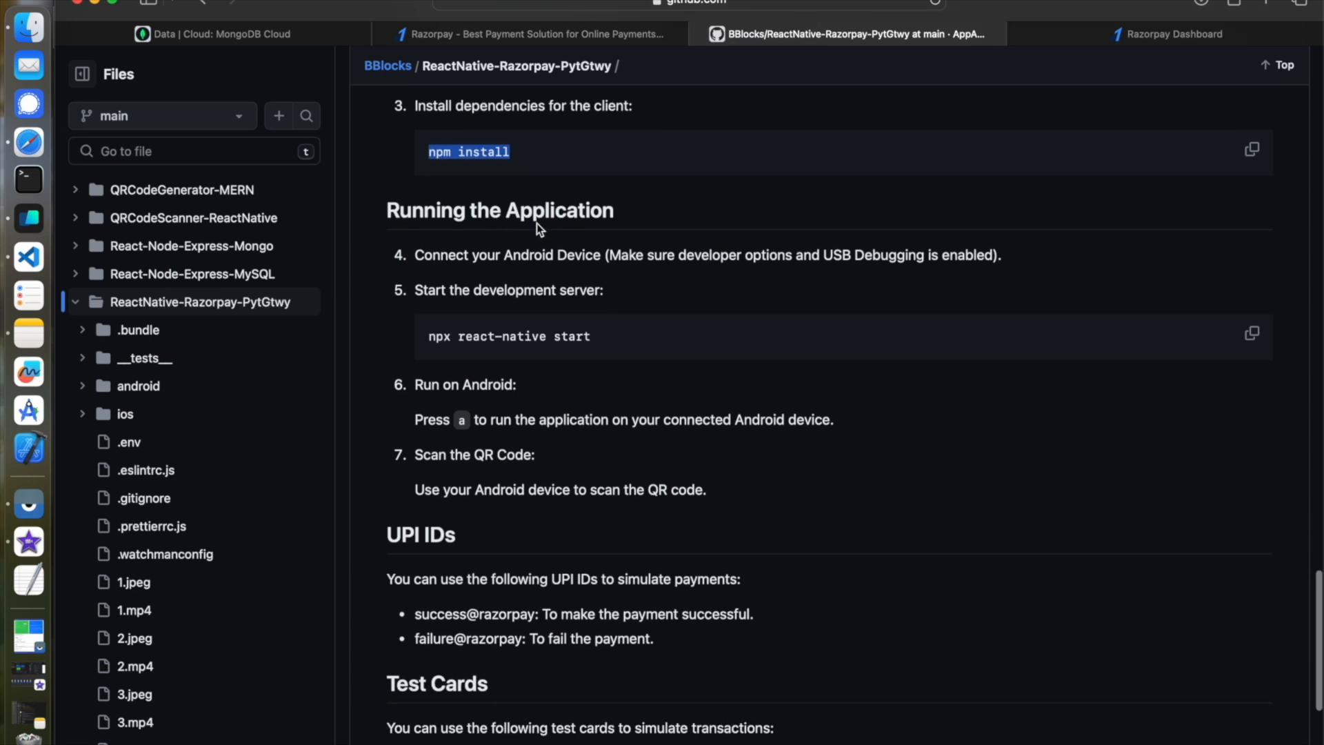
# Check the test UPI IDs in the README, then bring the project up in Visual Studio Code
pyautogui.doubleClick(509, 336)
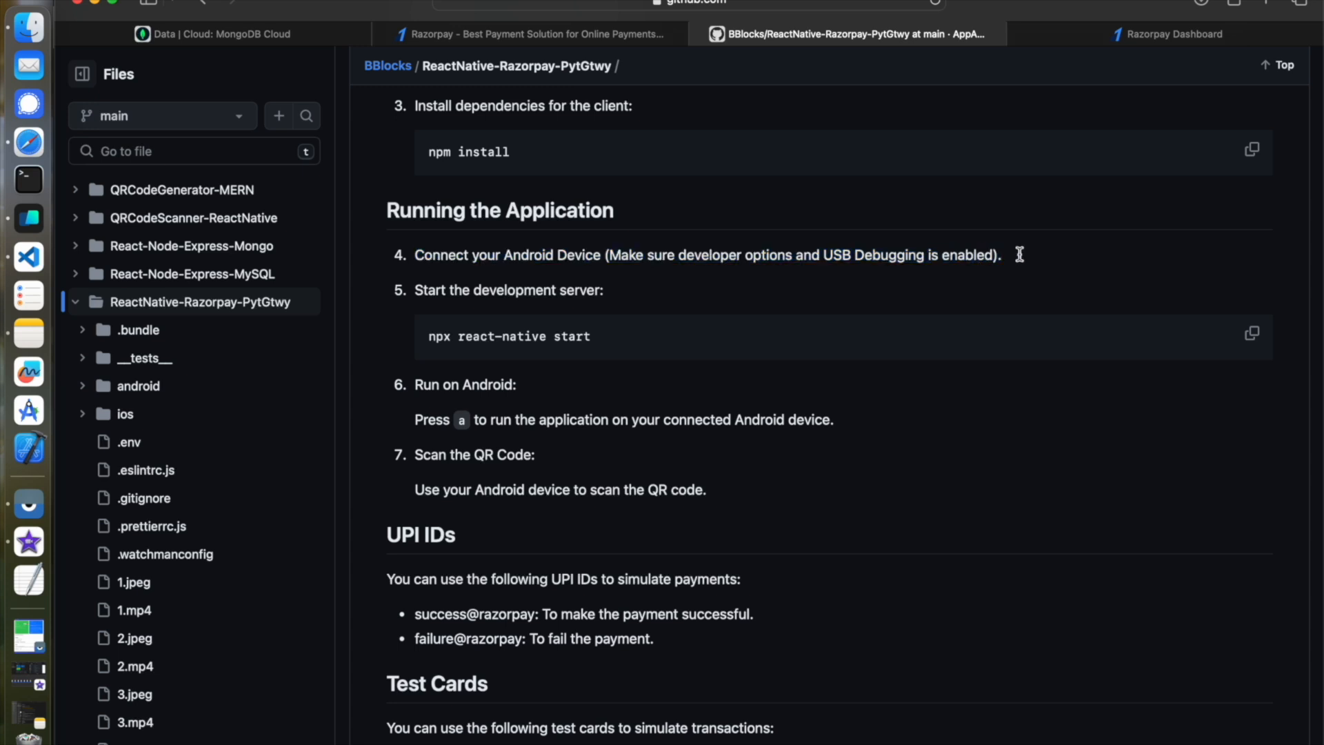
pyautogui.scroll(-3)
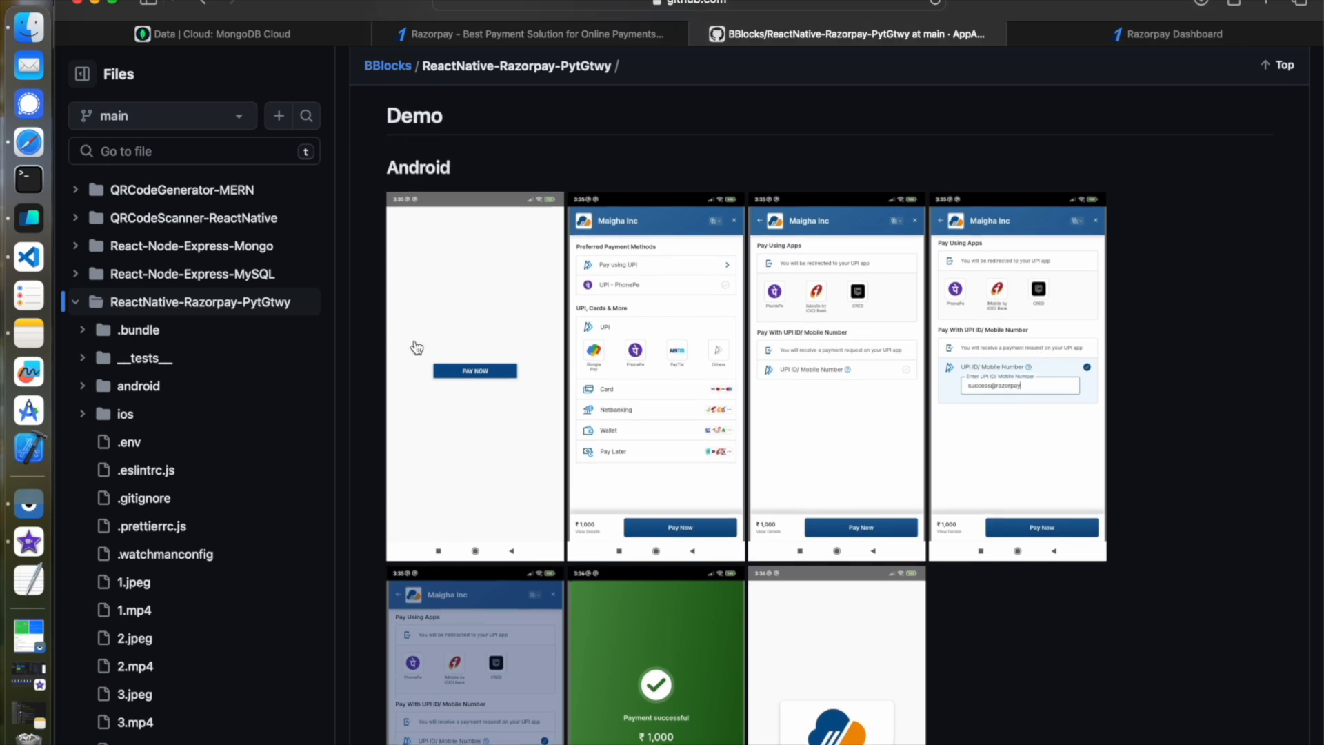
pyautogui.moveTo(668, 324)
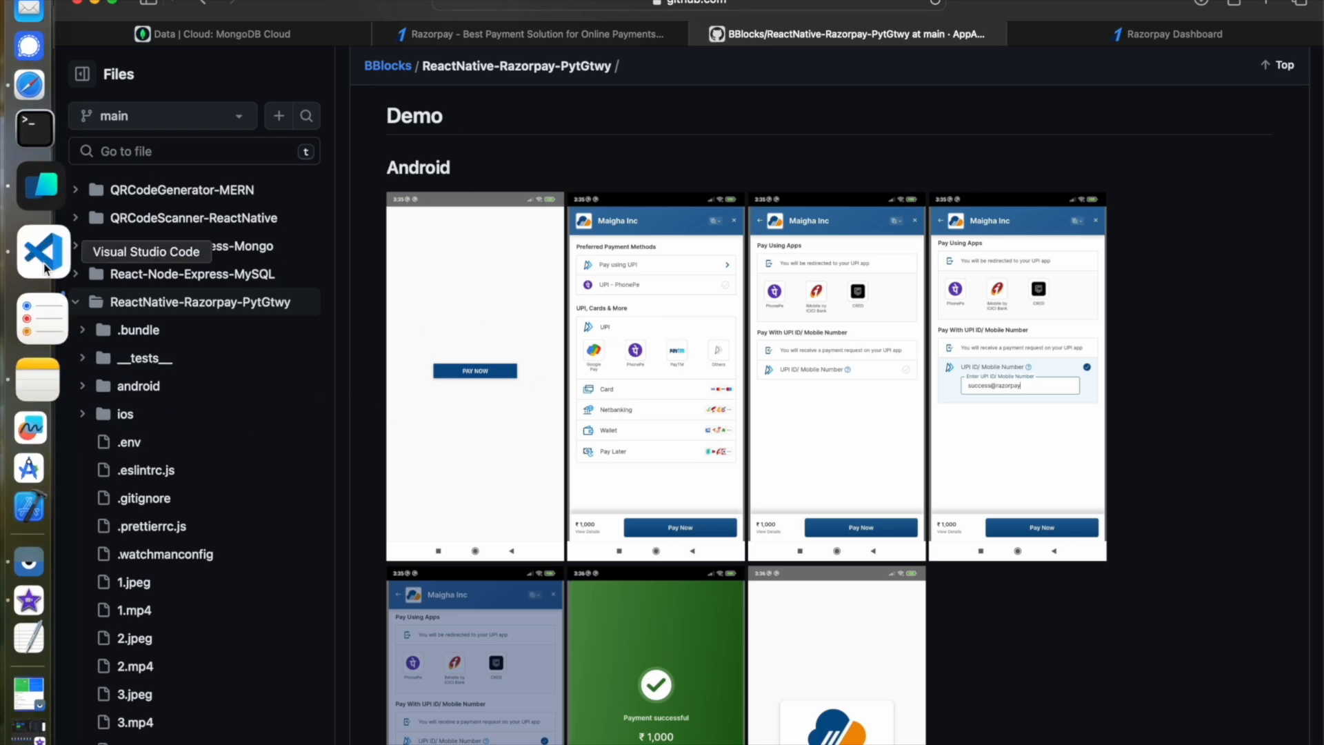
pyautogui.click(44, 251)
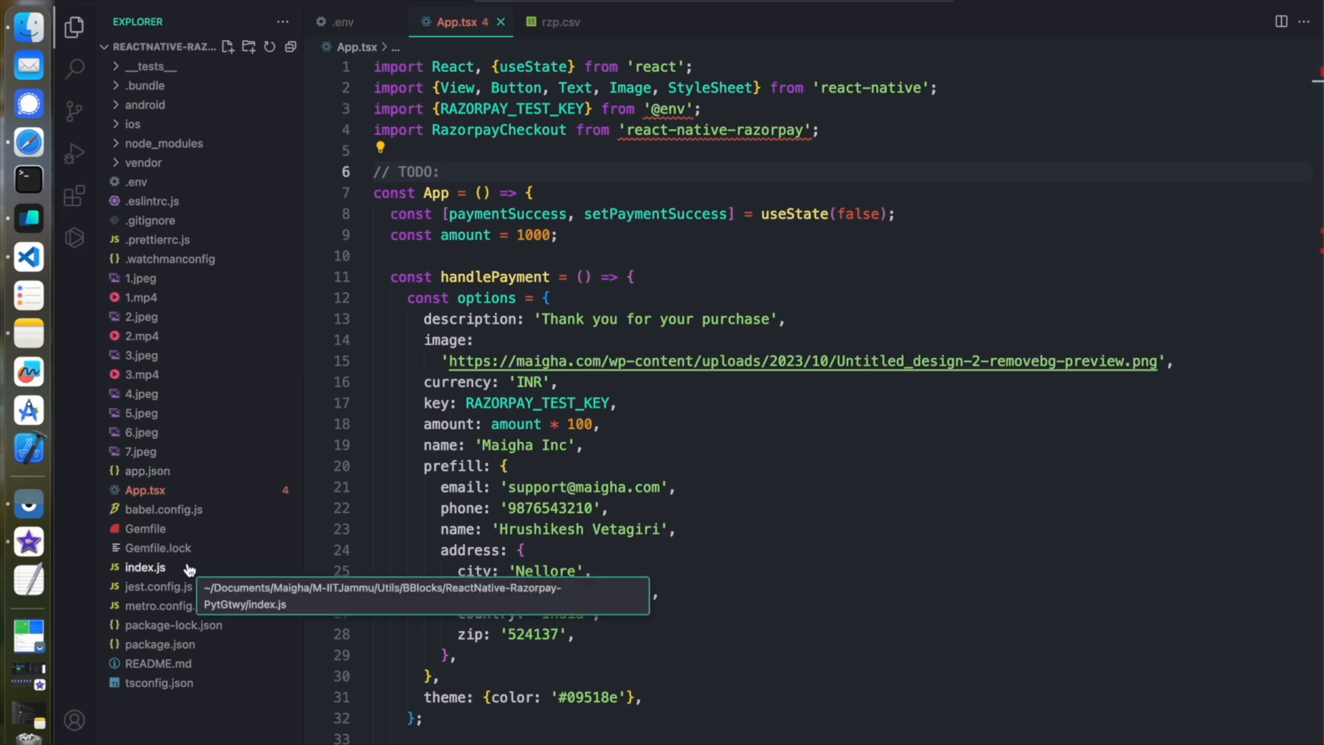
pyautogui.moveTo(186, 573)
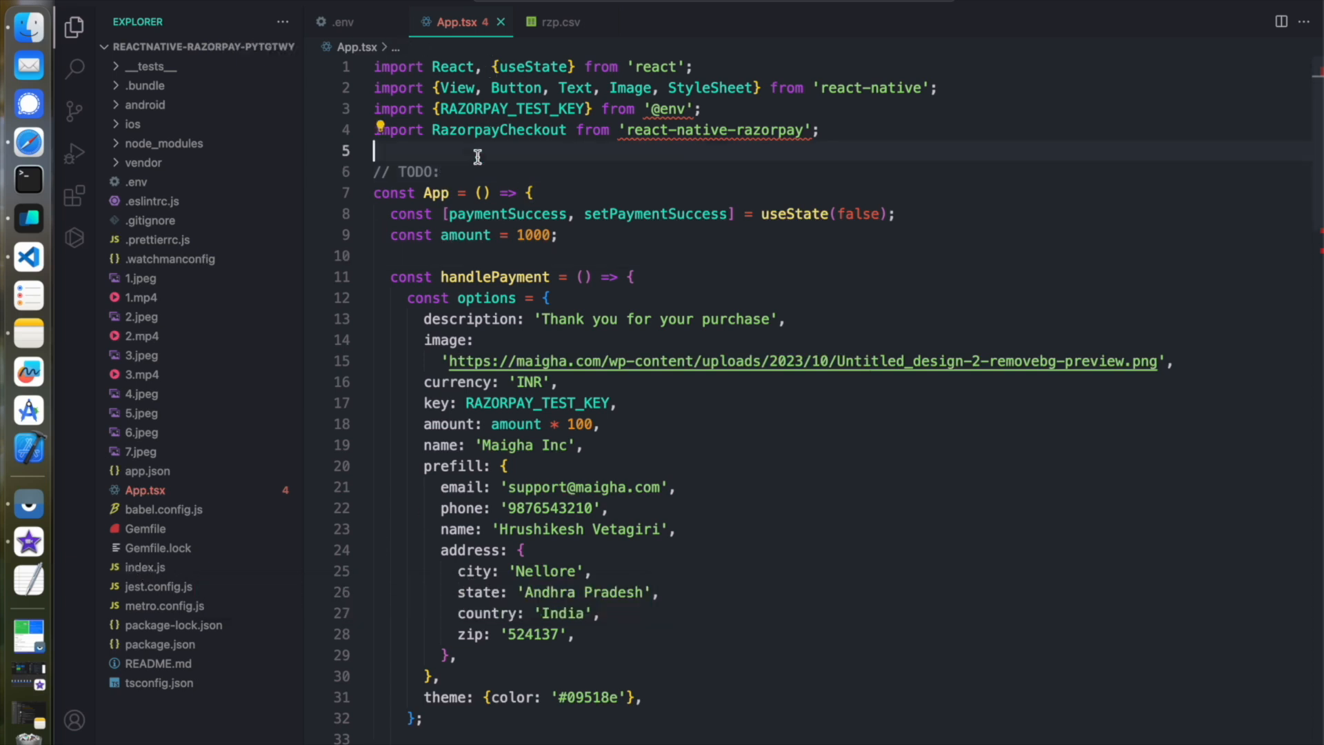
pyautogui.scroll(-3)
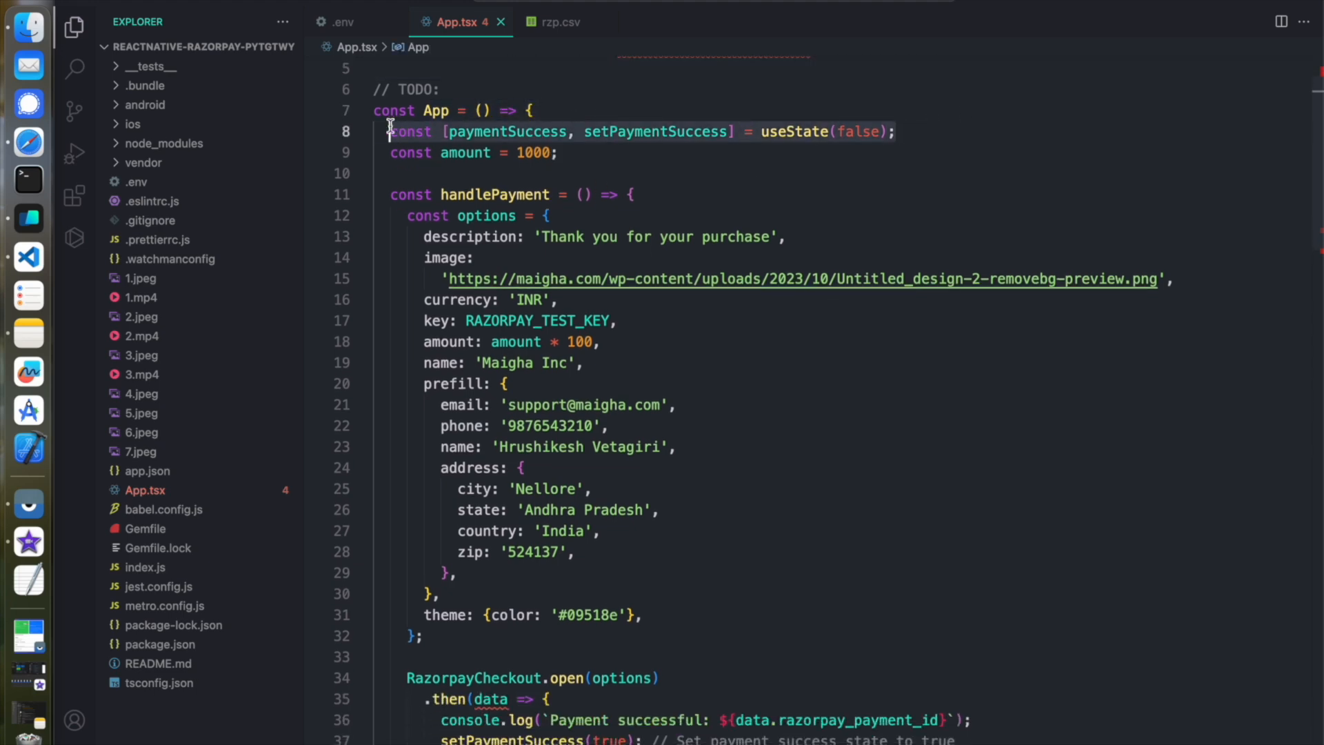
pyautogui.click(557, 151)
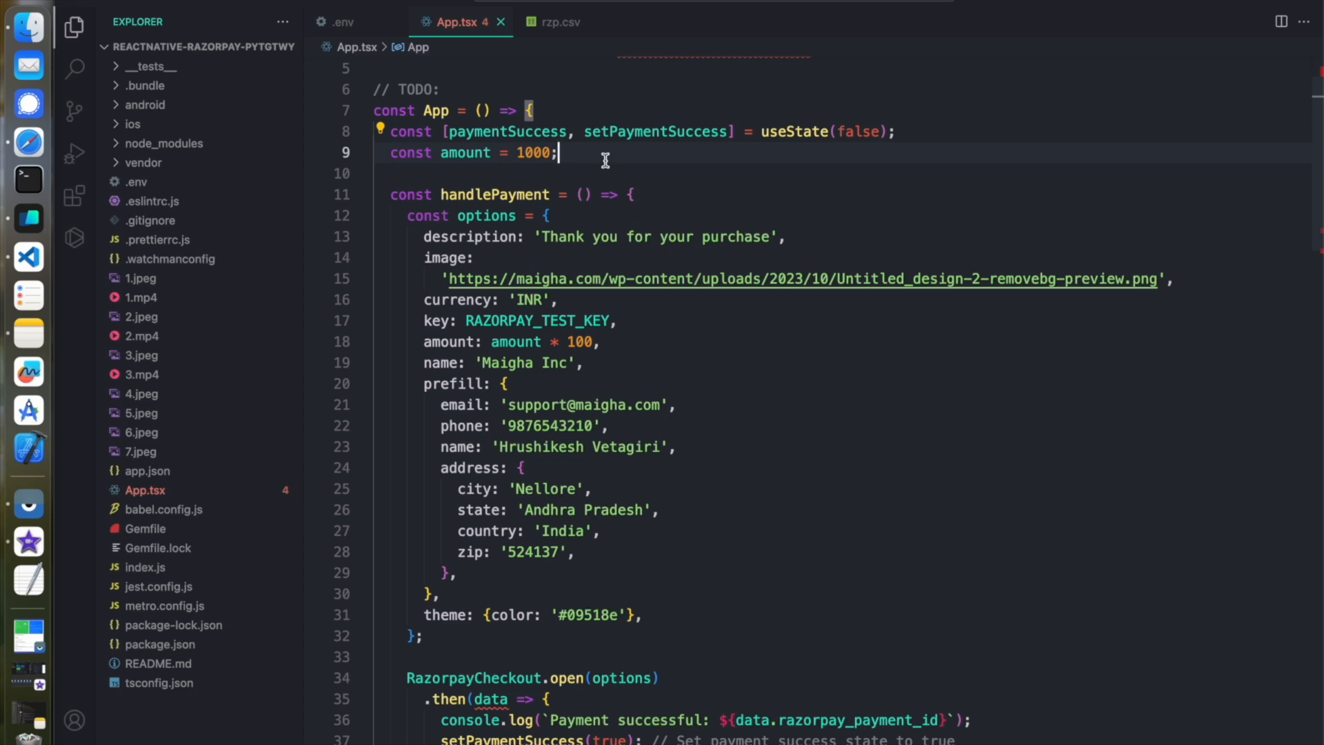
pyautogui.scroll(-3)
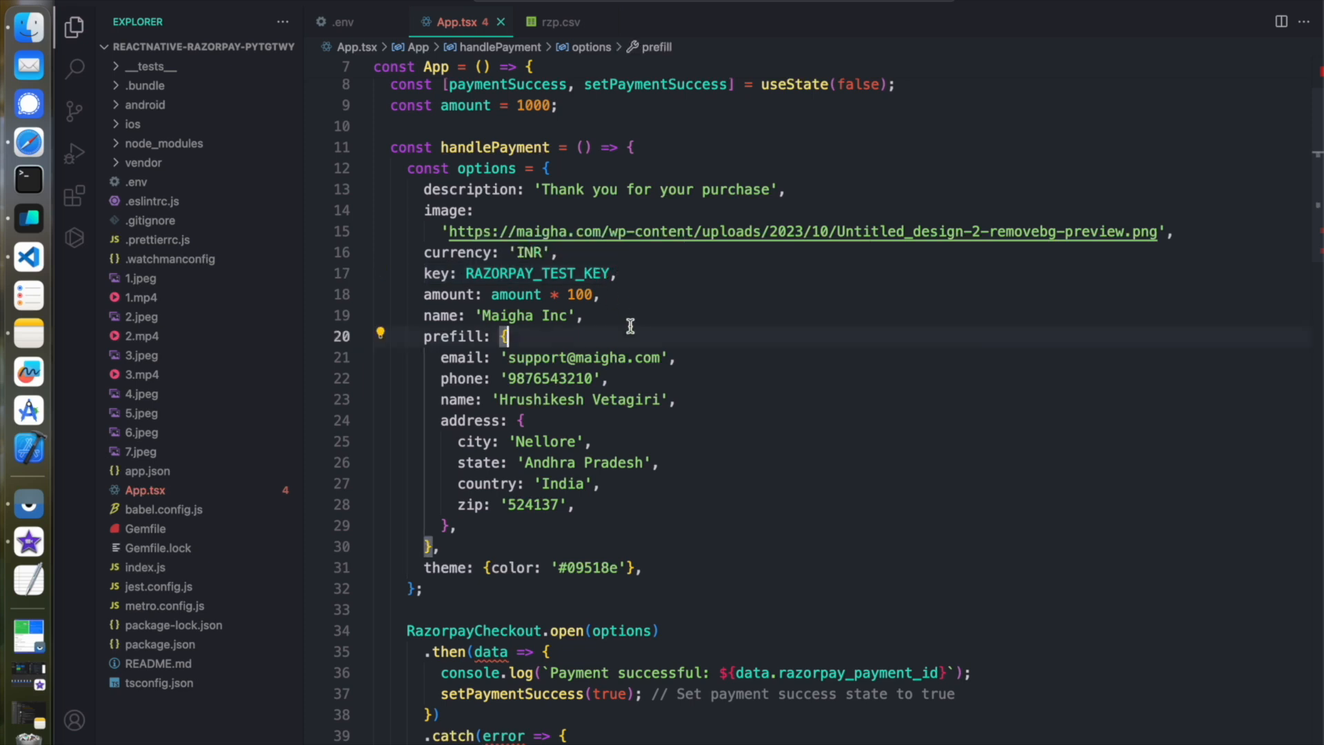
pyautogui.scroll(3)
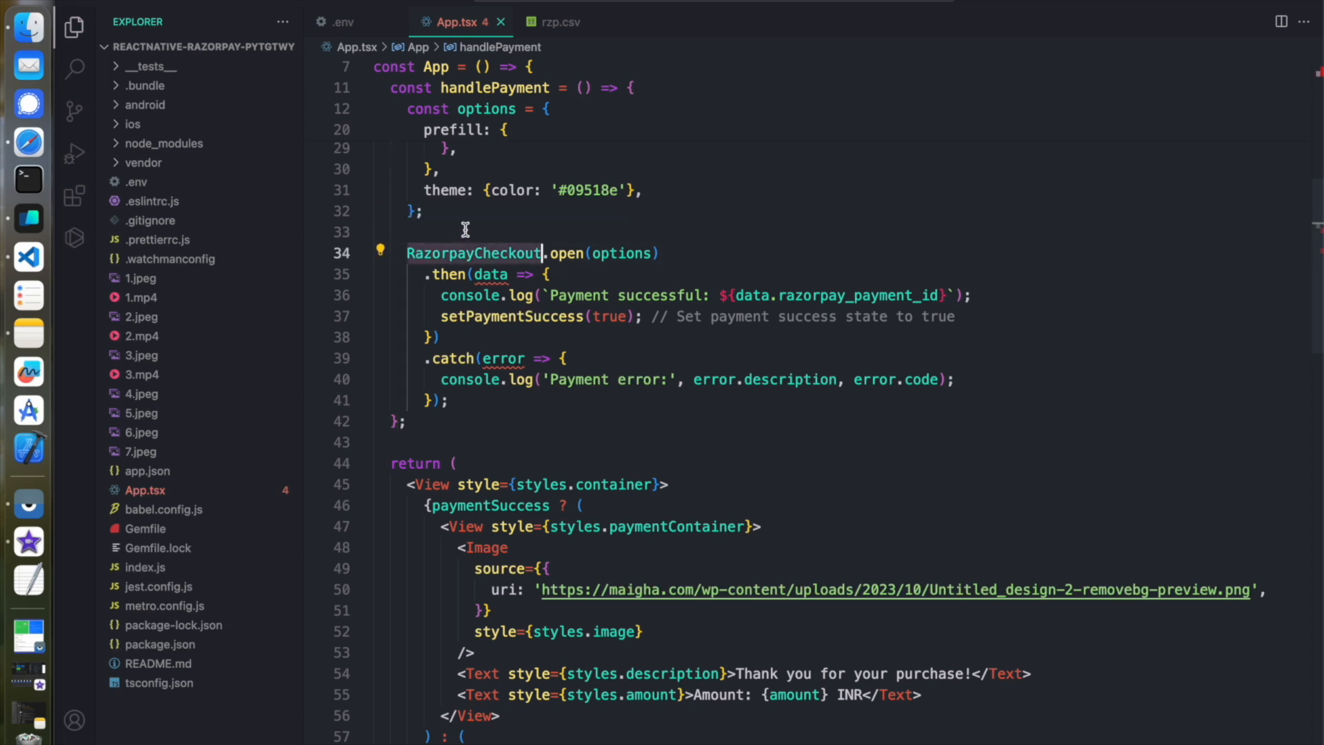
pyautogui.moveTo(574, 253)
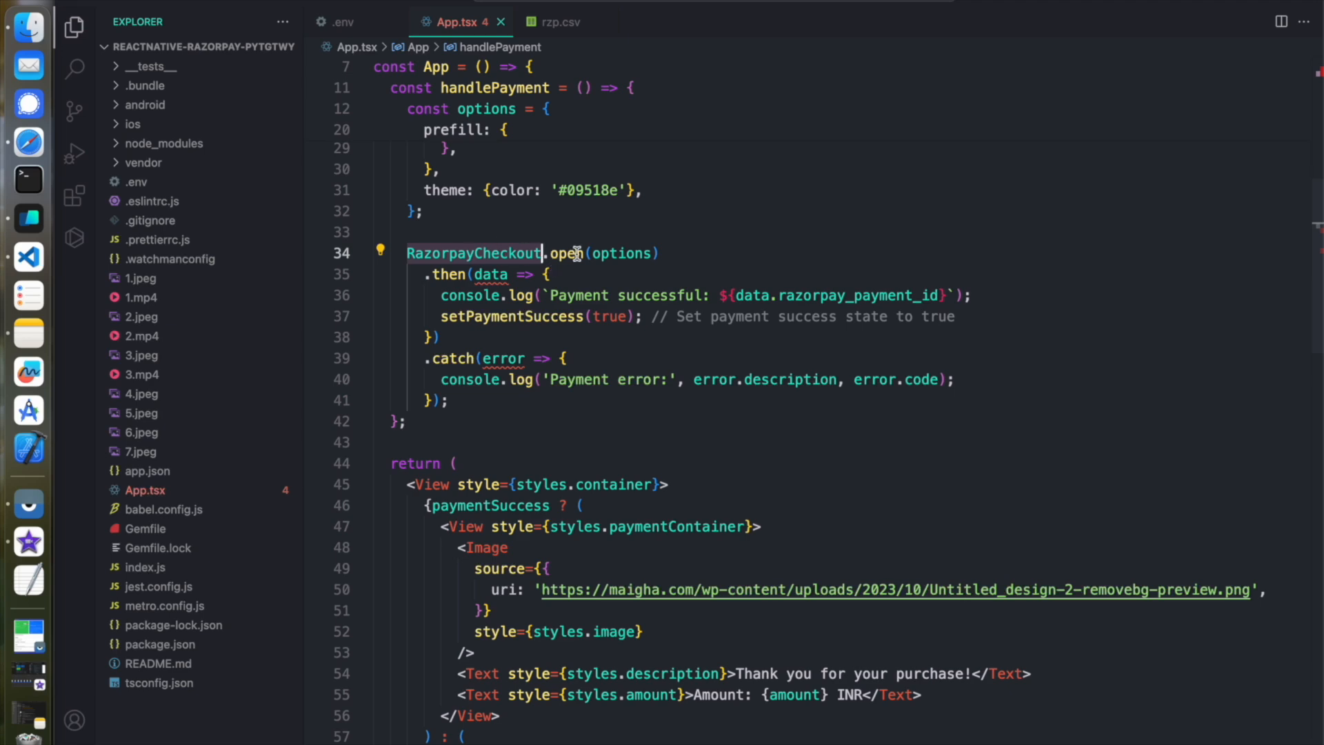
pyautogui.click(488, 252)
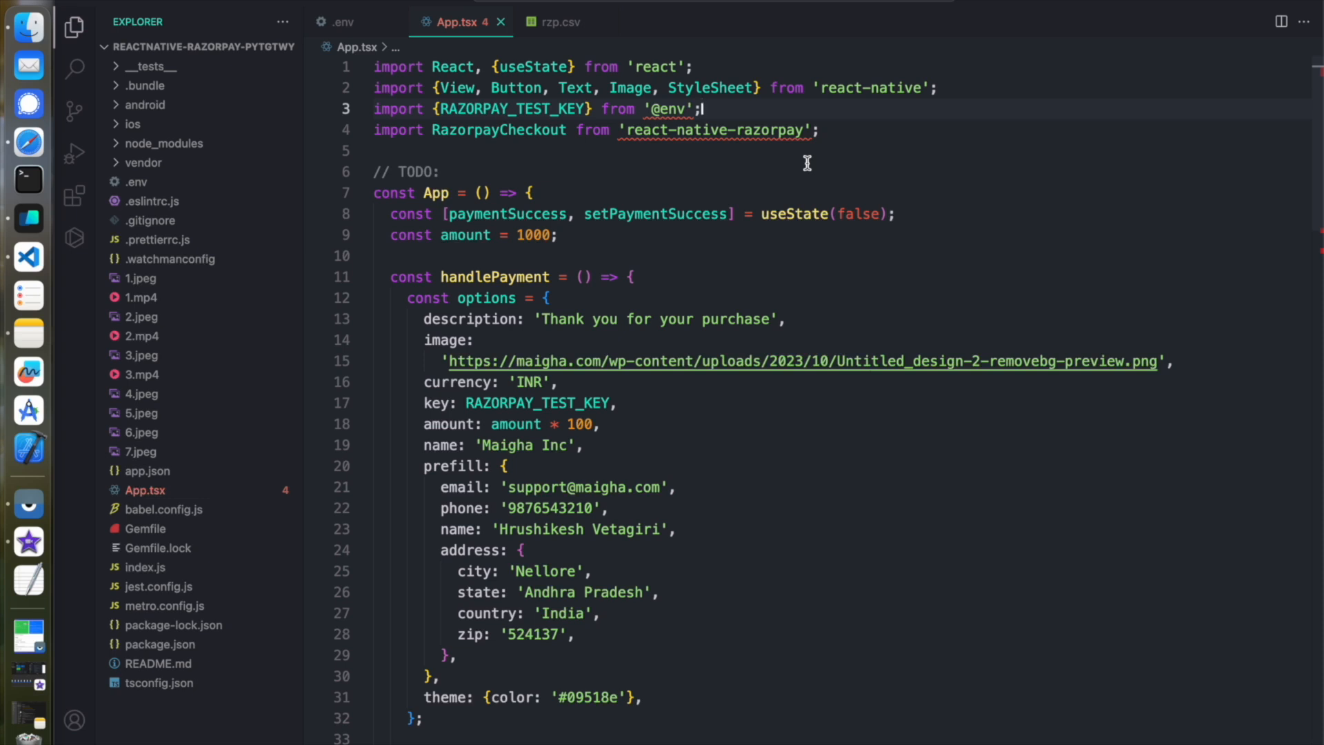
pyautogui.click(160, 644)
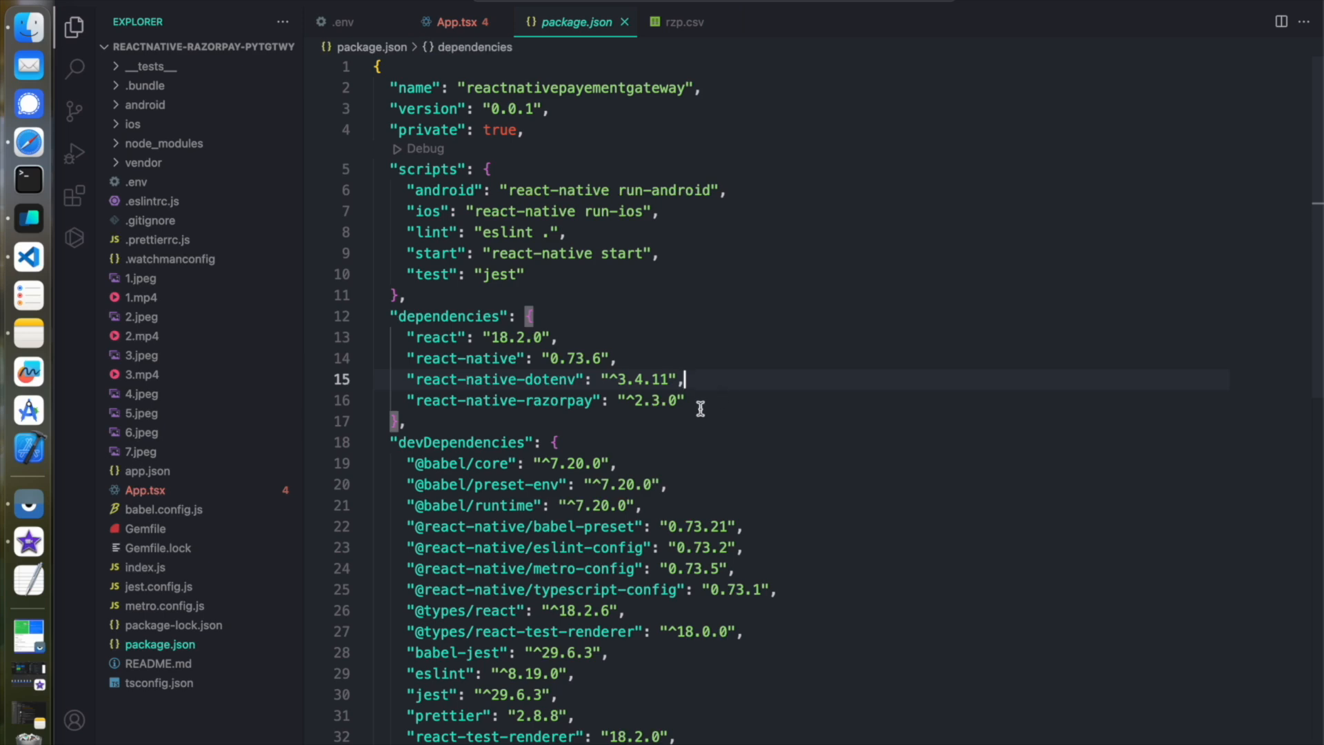
pyautogui.click(456, 21)
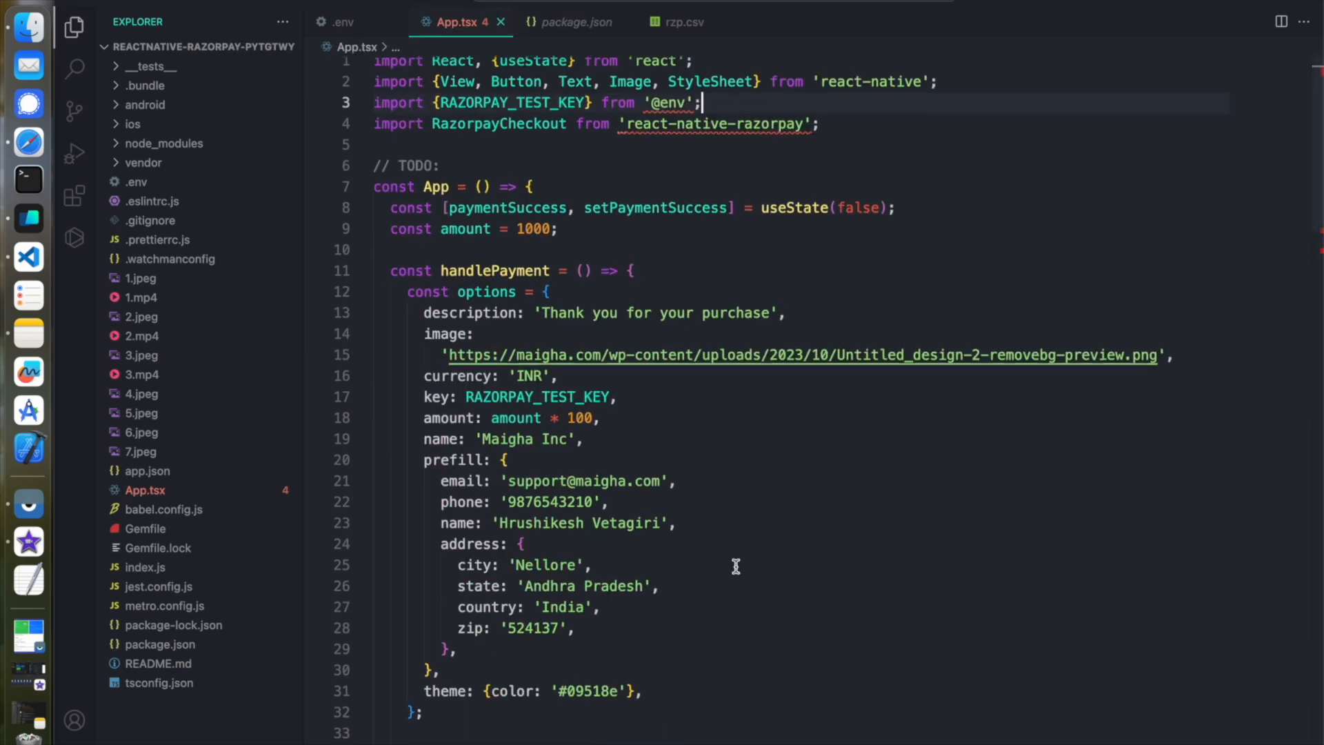
pyautogui.scroll(-3)
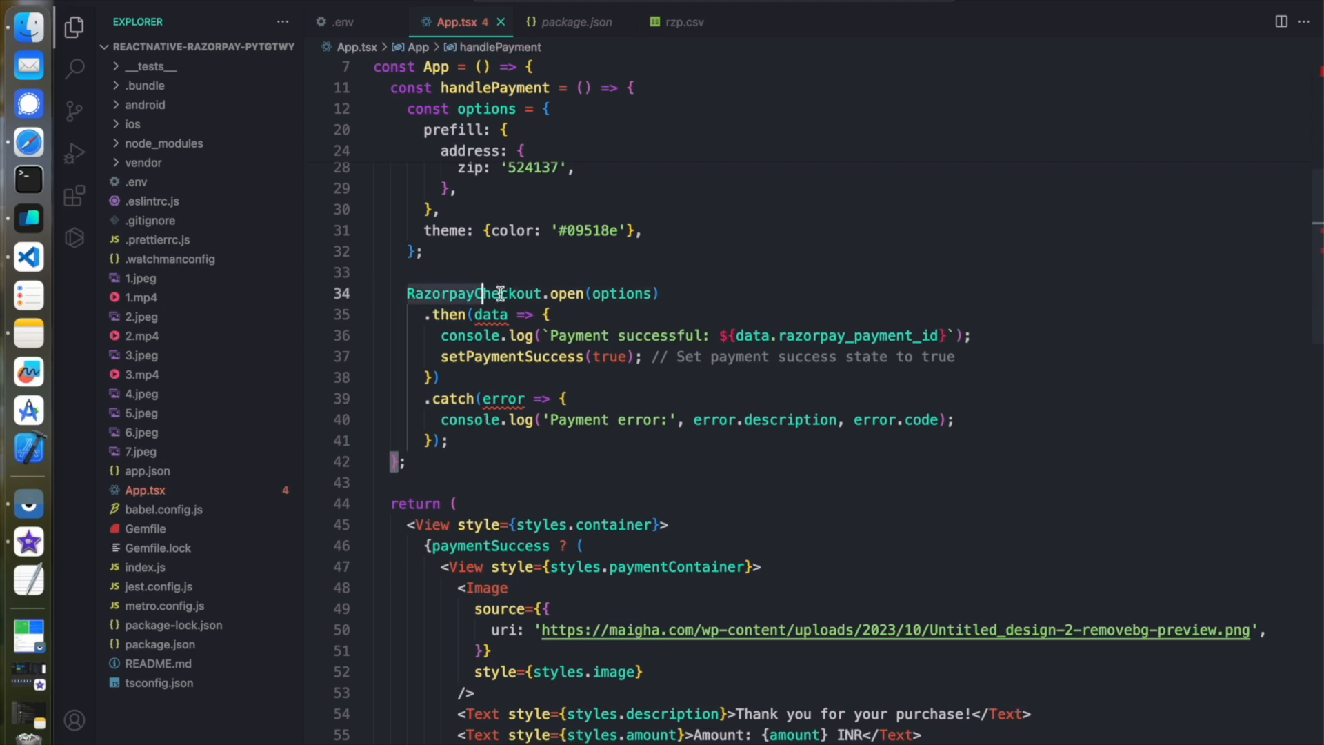
pyautogui.doubleClick(620, 292)
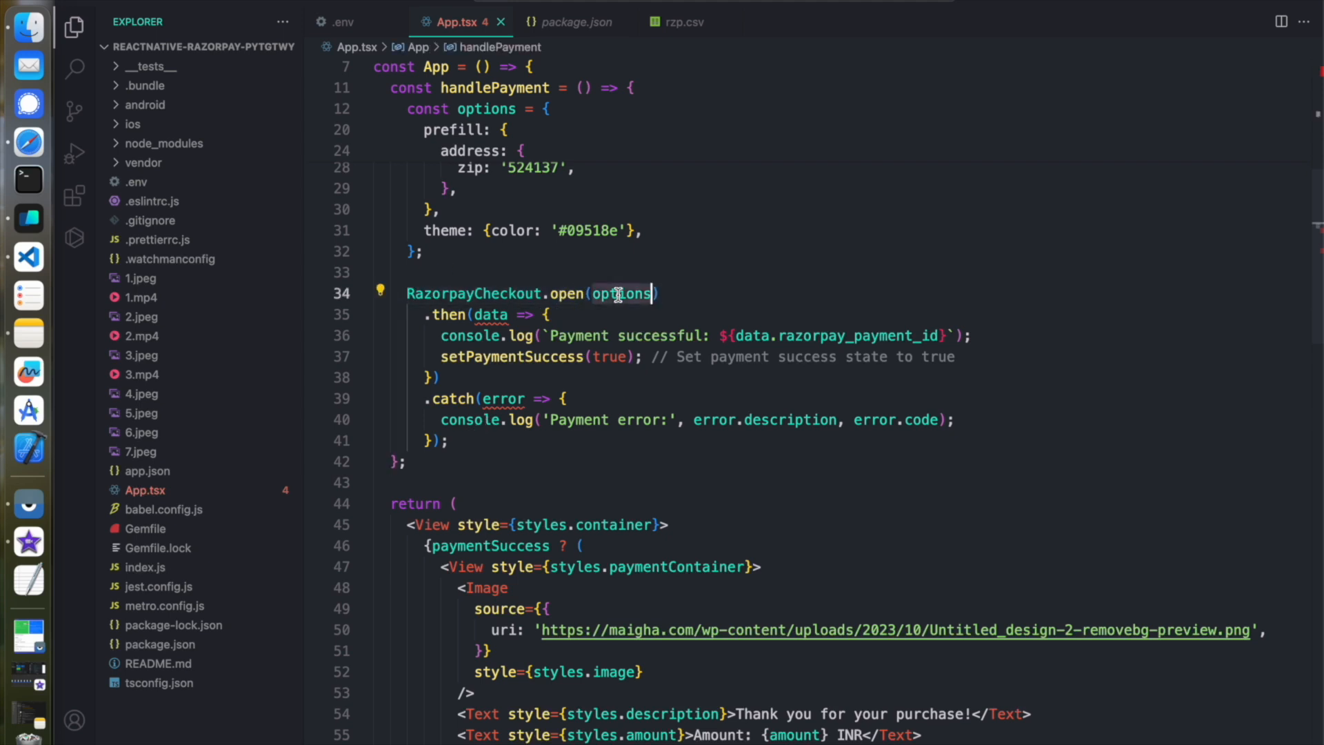
pyautogui.click(549, 315)
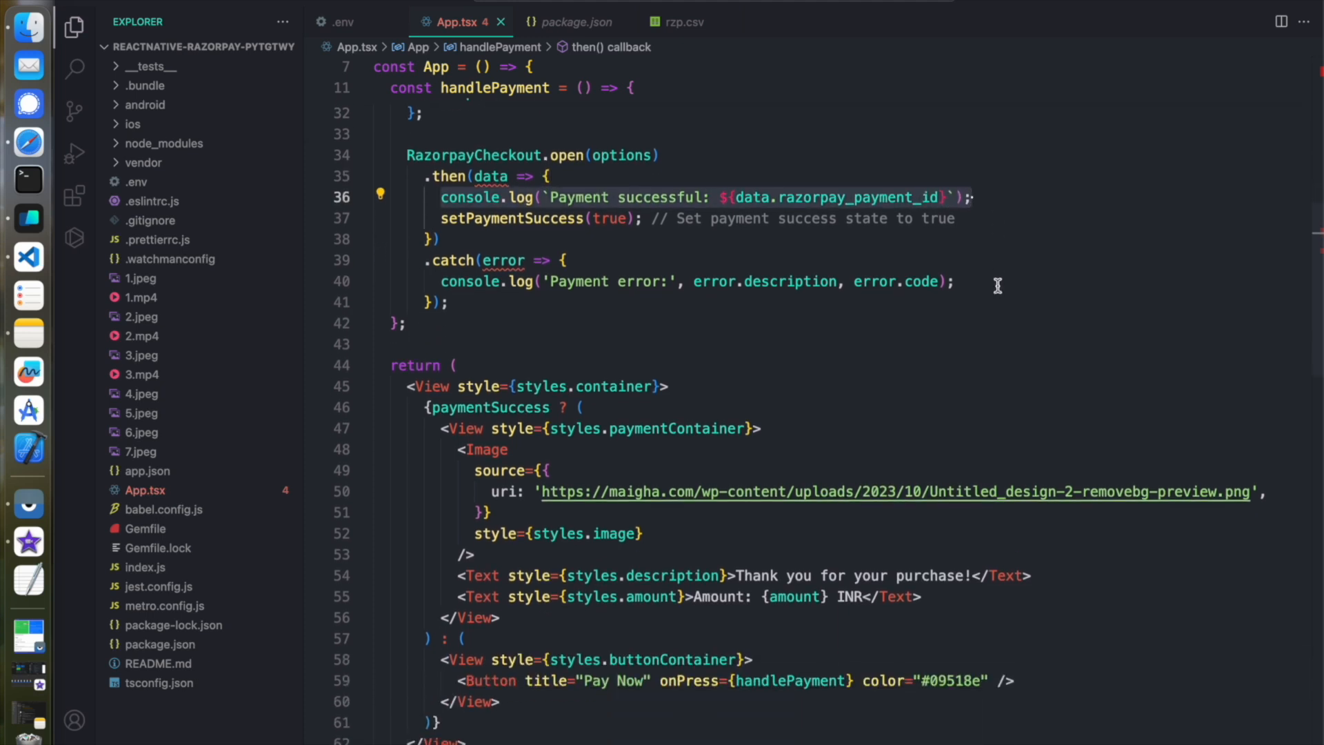
pyautogui.scroll(-3)
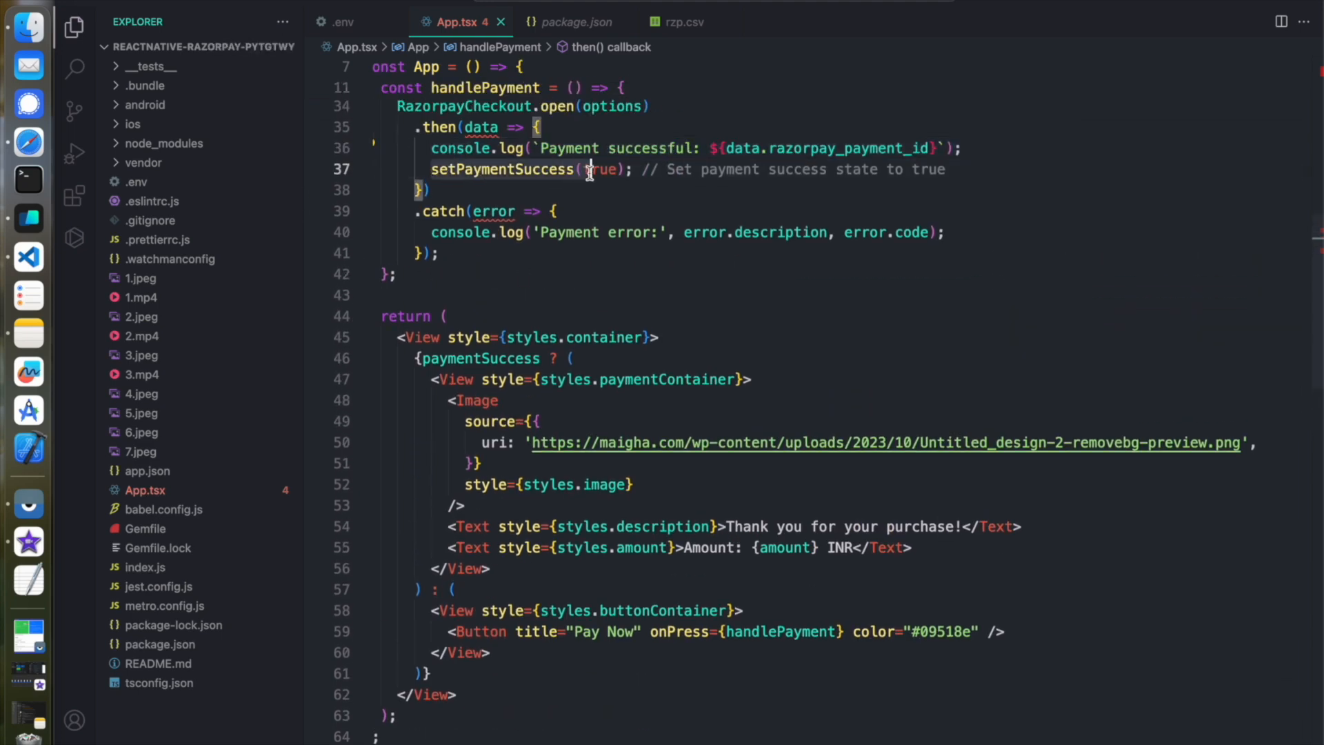
pyautogui.scroll(-3)
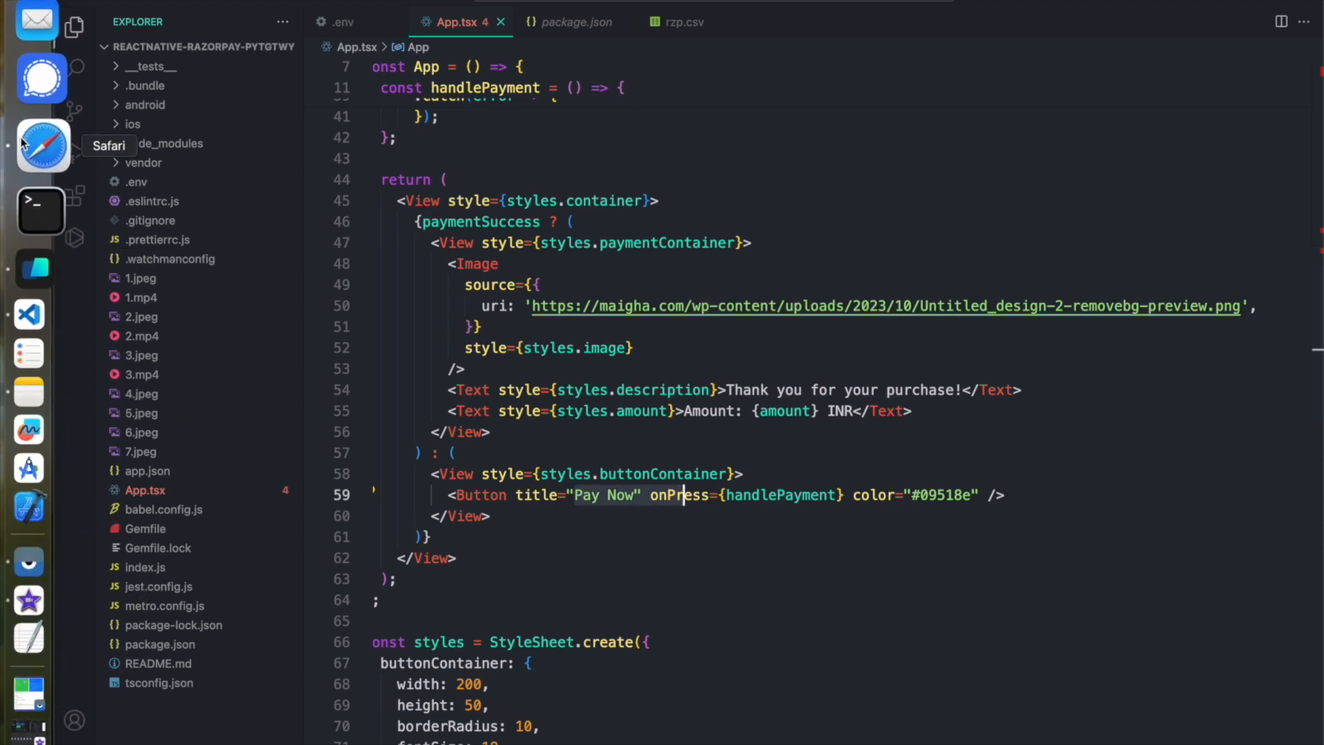
pyautogui.click(44, 145)
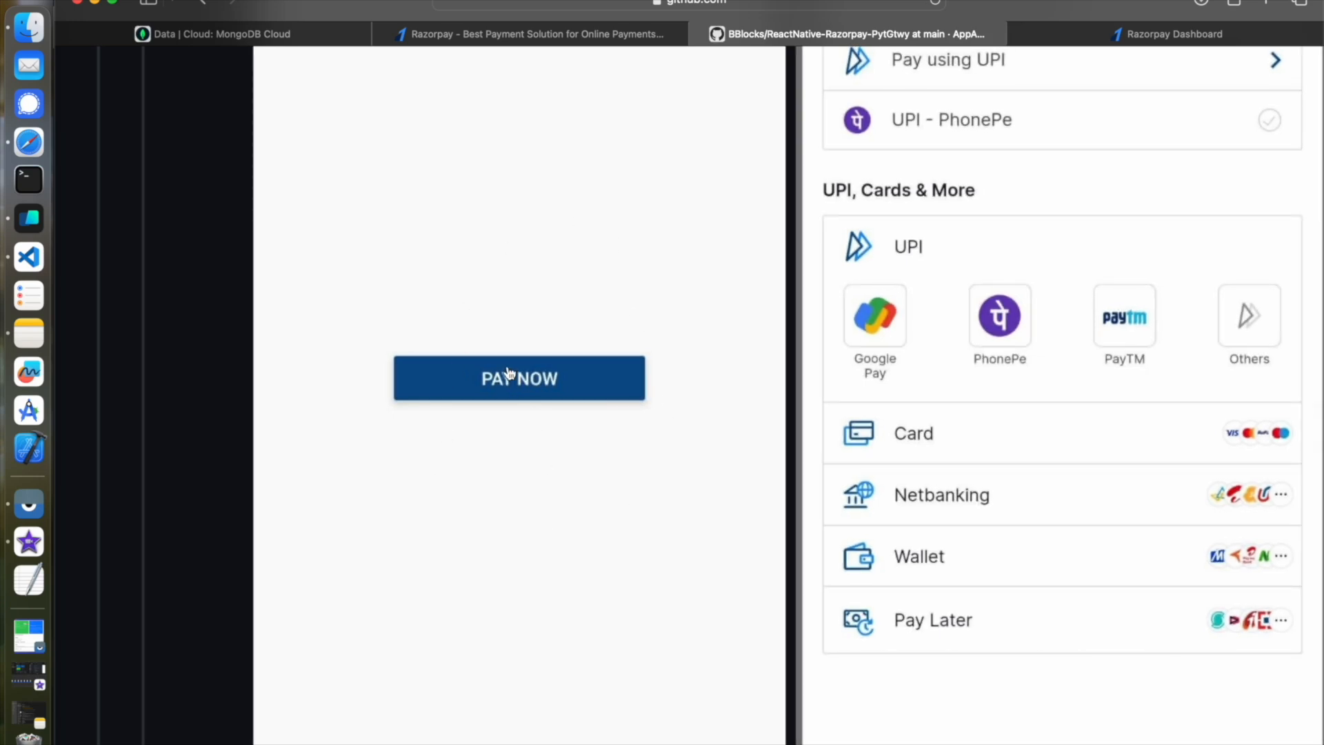
pyautogui.click(43, 258)
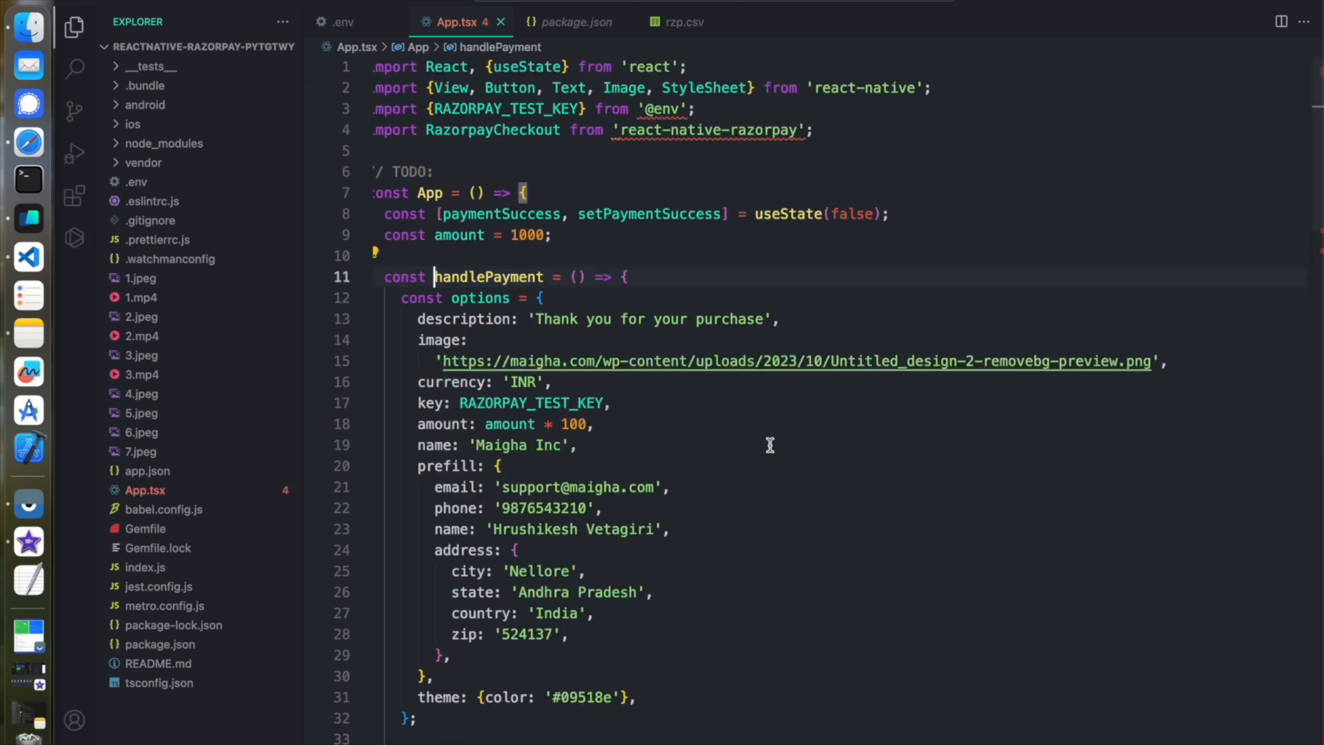
pyautogui.scroll(-3)
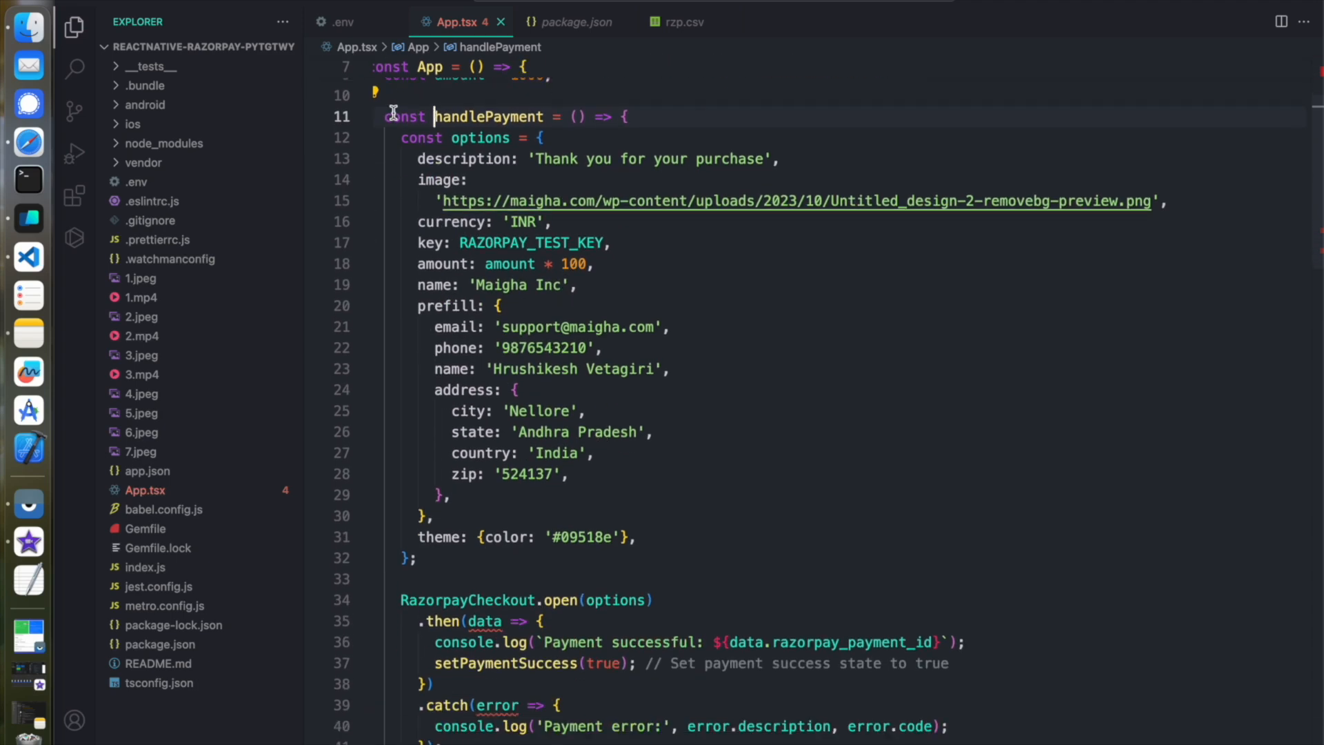
pyautogui.scroll(-3)
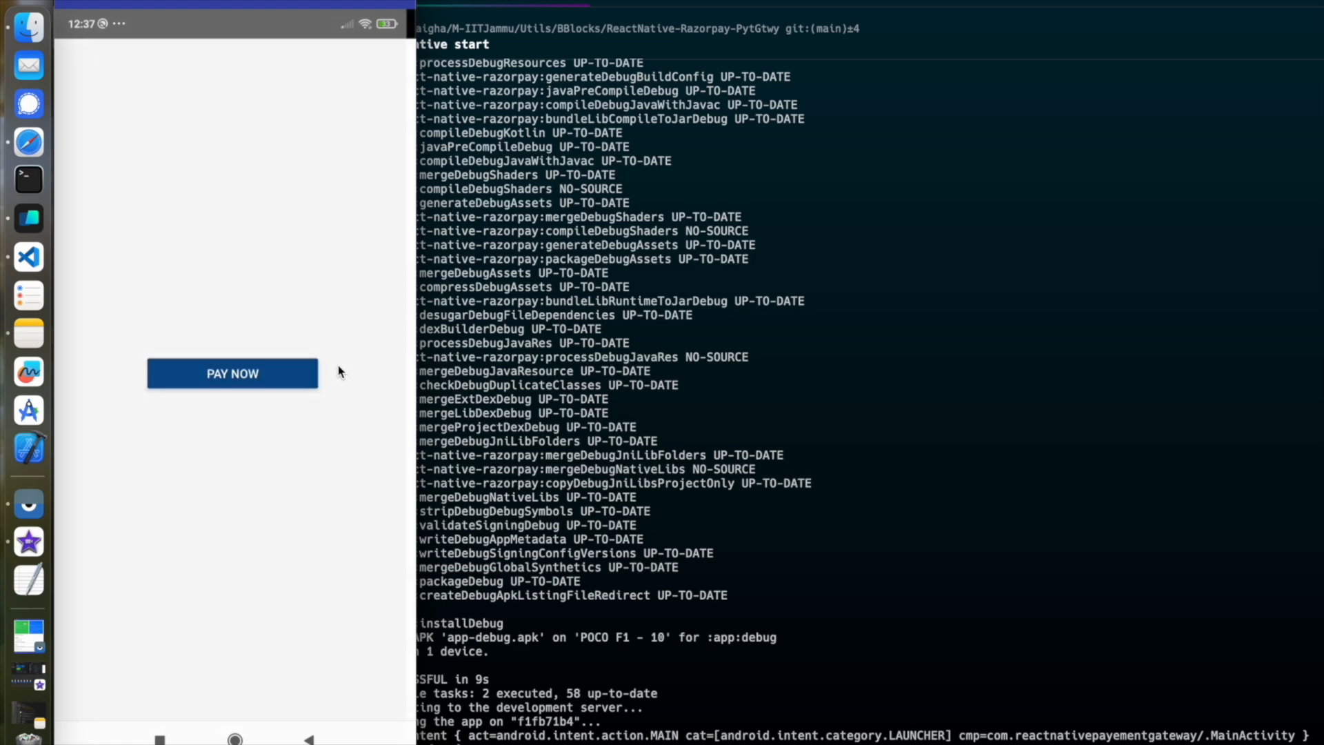
# Pay ₹1,000 via PAY NOW using the test UPI ID success@razorpay until Payment successful shows
pyautogui.click(232, 374)
pyautogui.write('success')
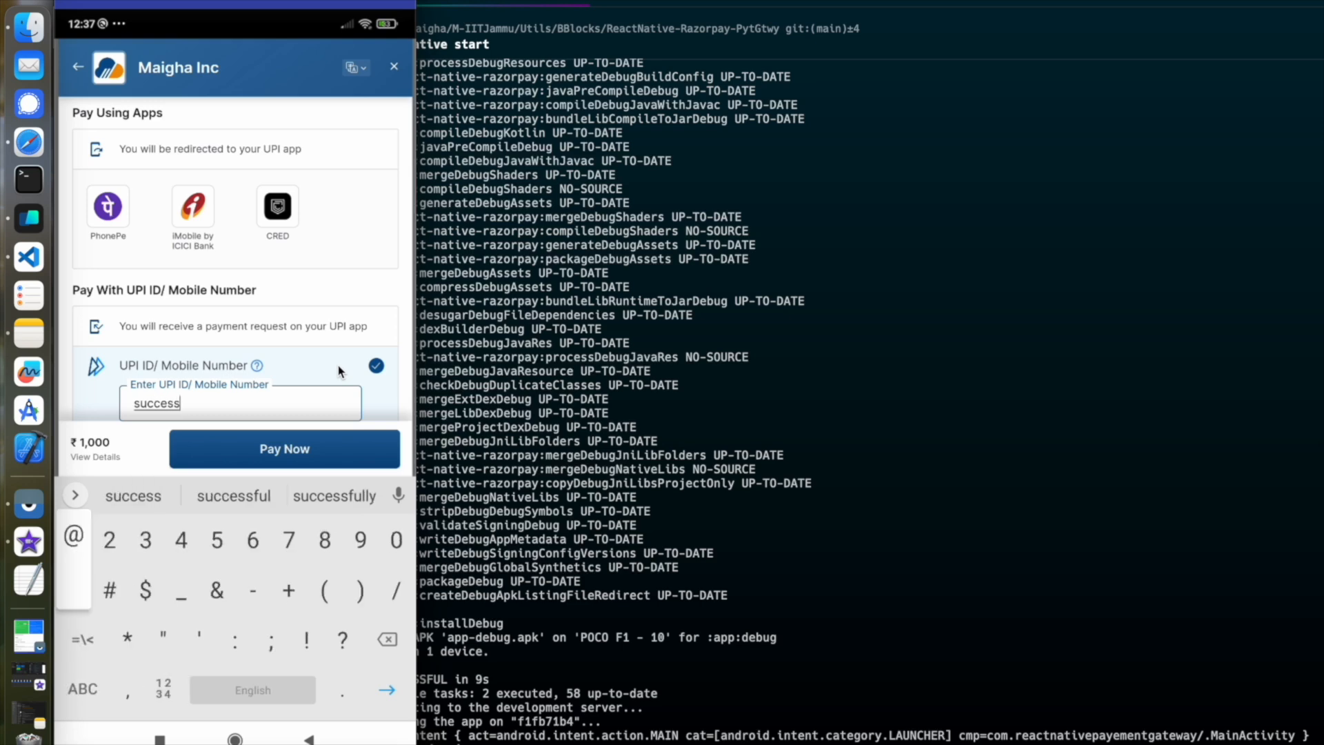
pyautogui.write('@razo')
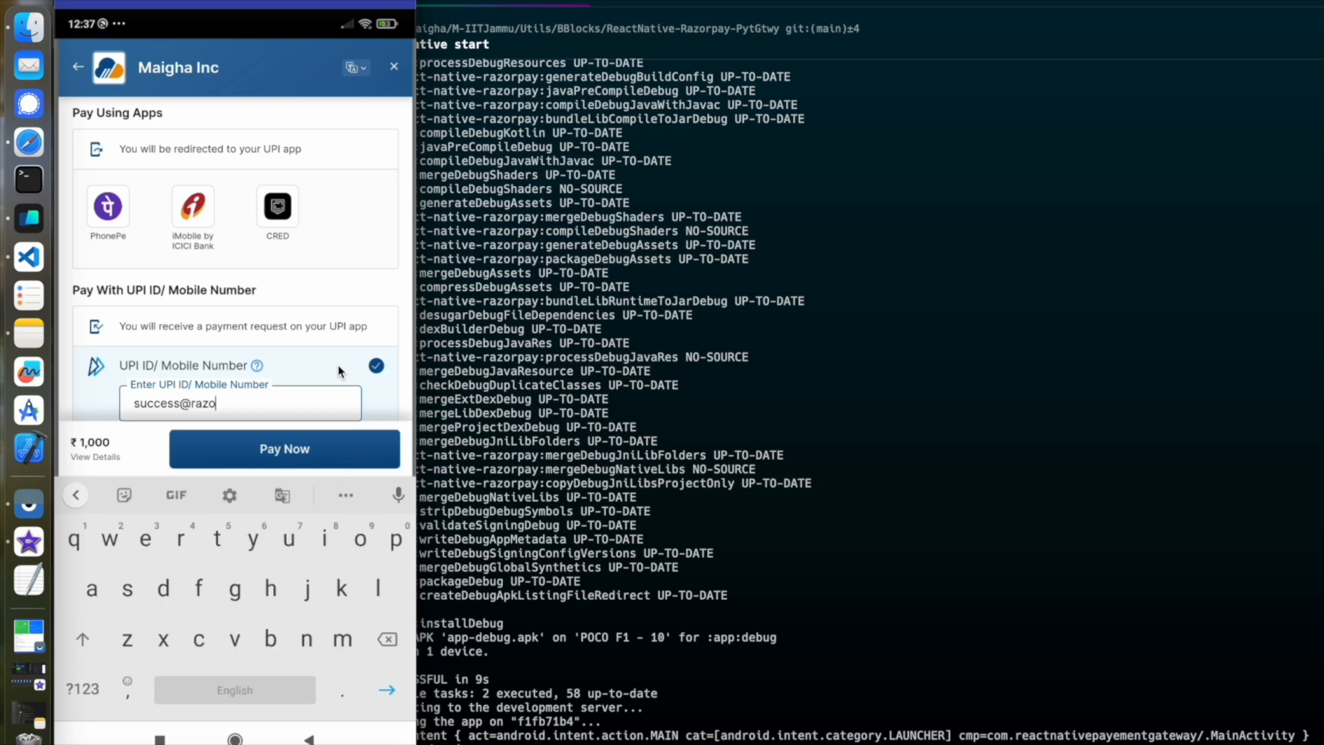
pyautogui.write('rpay')
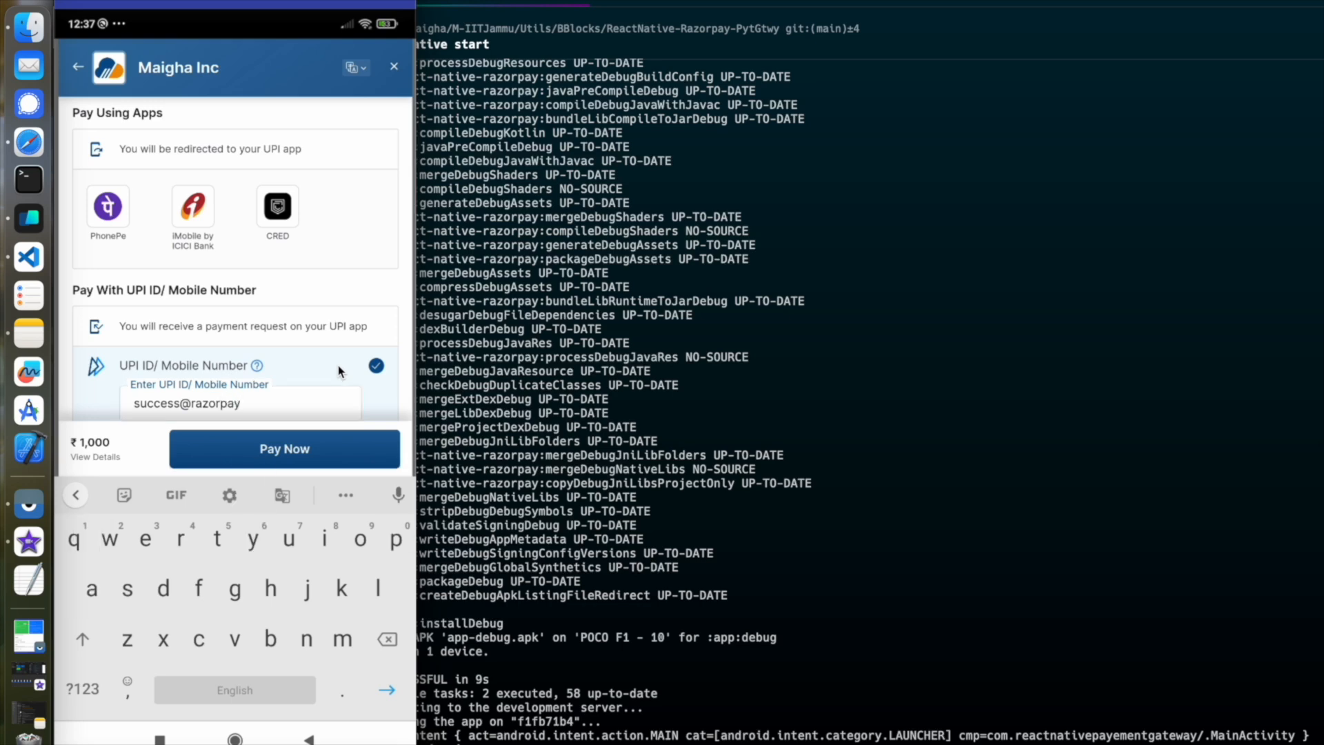
pyautogui.click(284, 448)
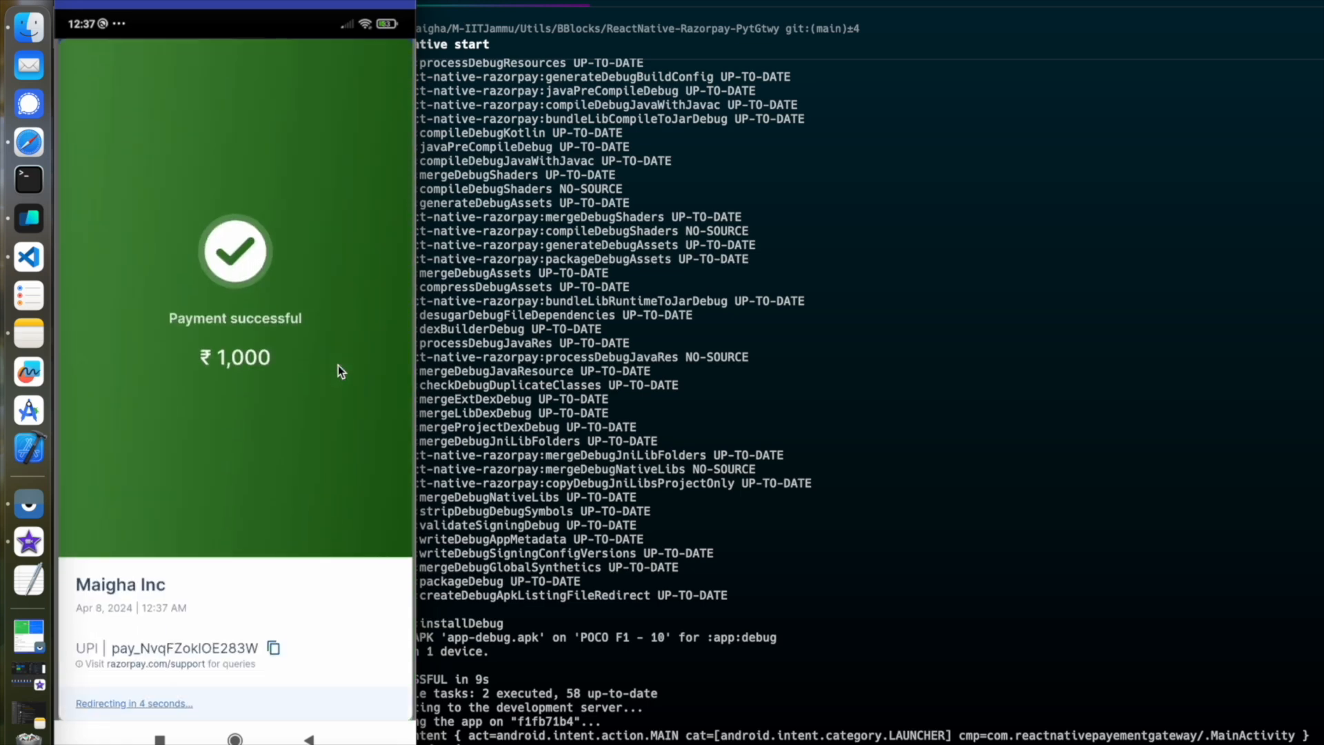
pyautogui.moveTo(195, 709)
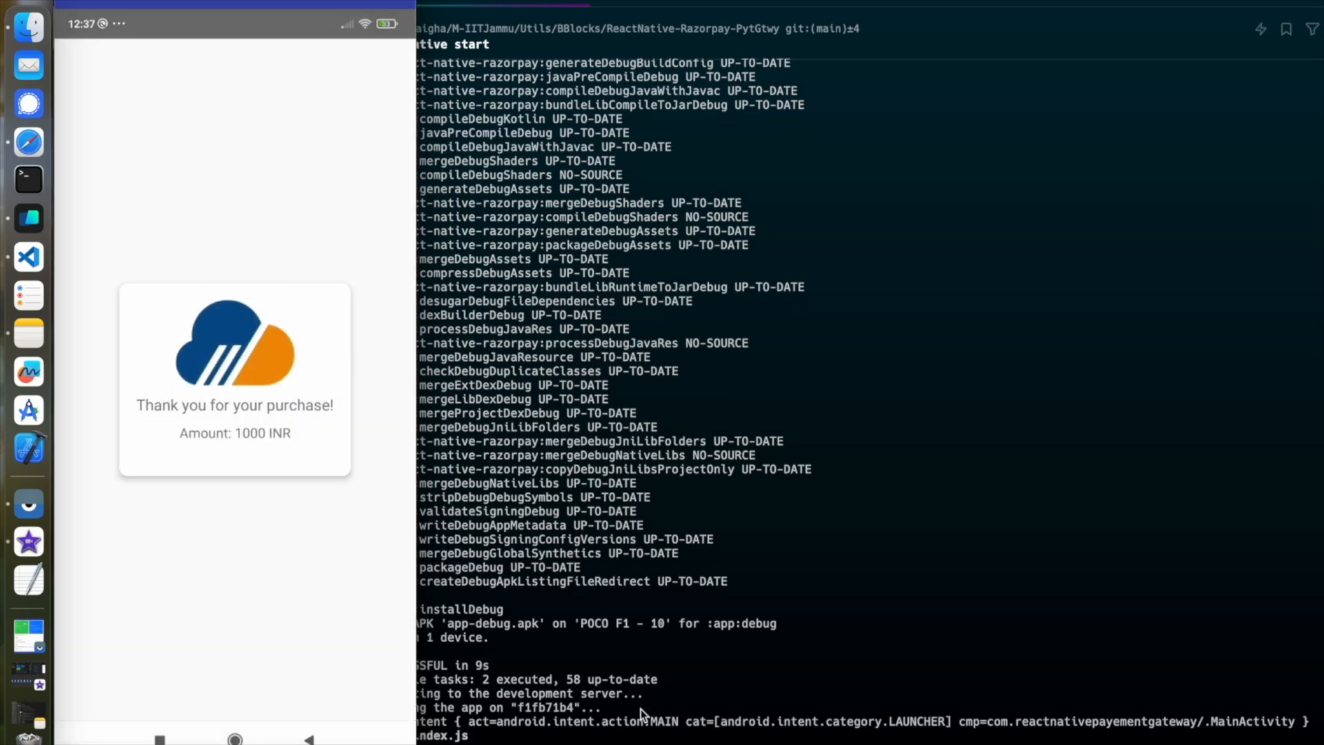
pyautogui.moveTo(525, 542)
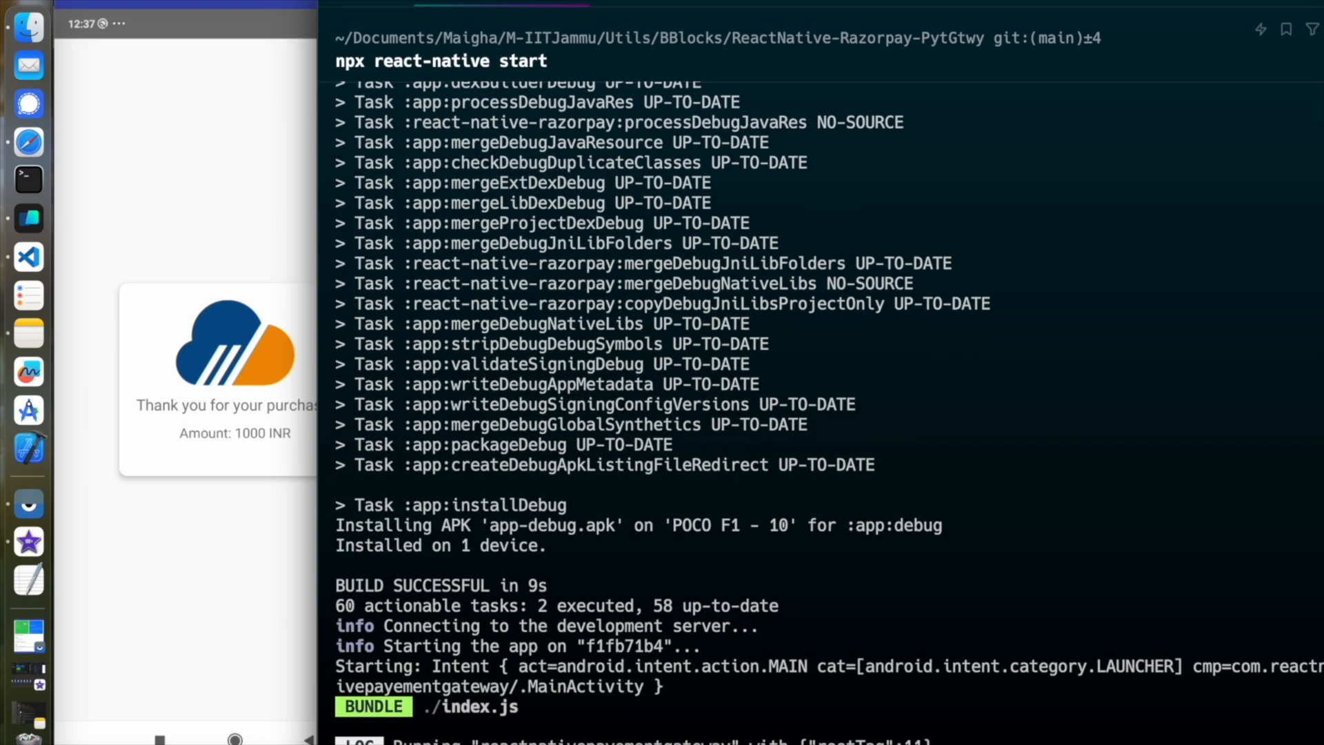
pyautogui.scroll(-3)
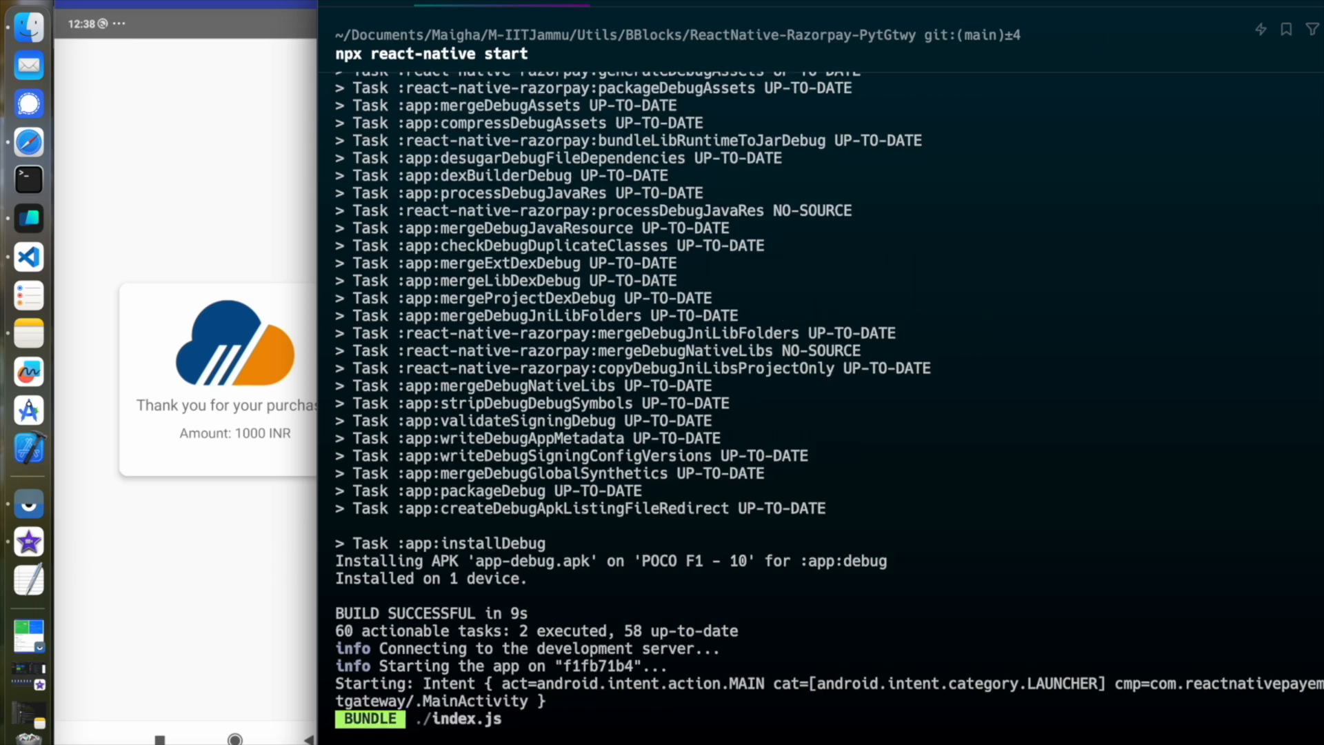
pyautogui.moveTo(524, 358)
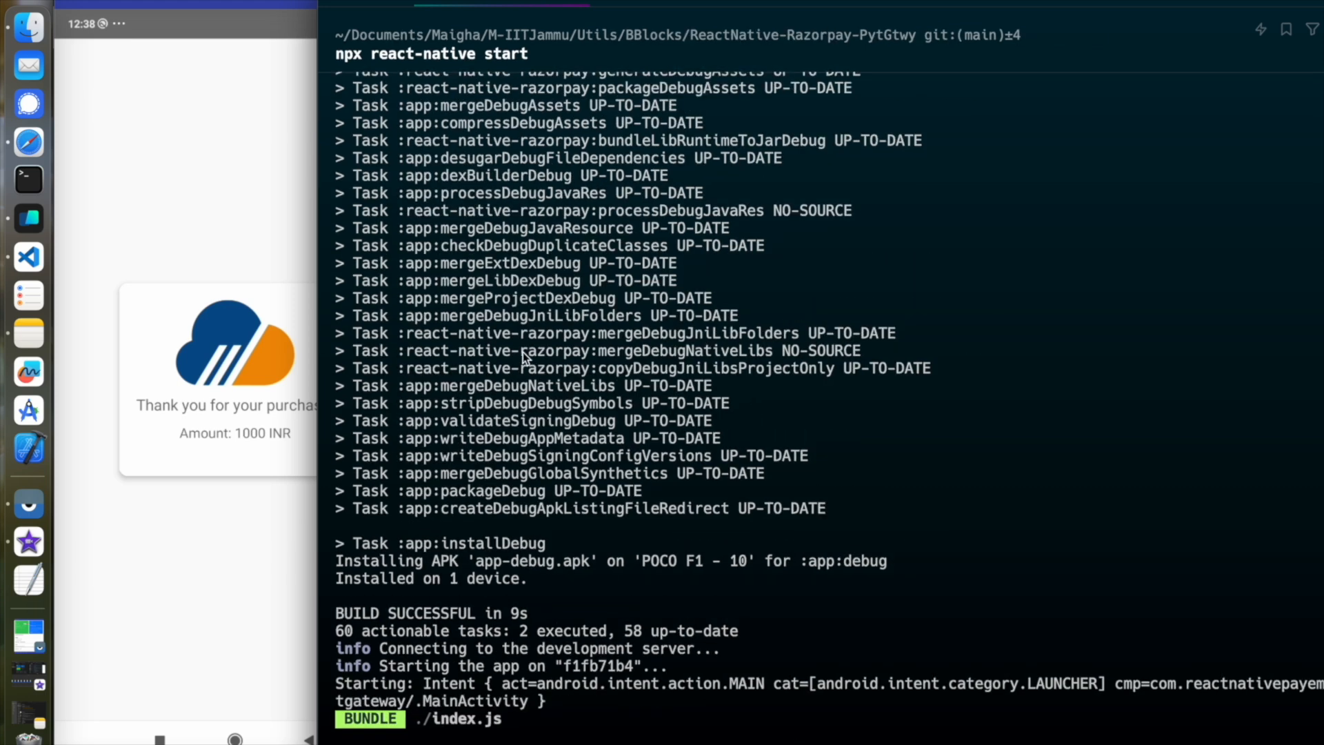
pyautogui.moveTo(199, 295)
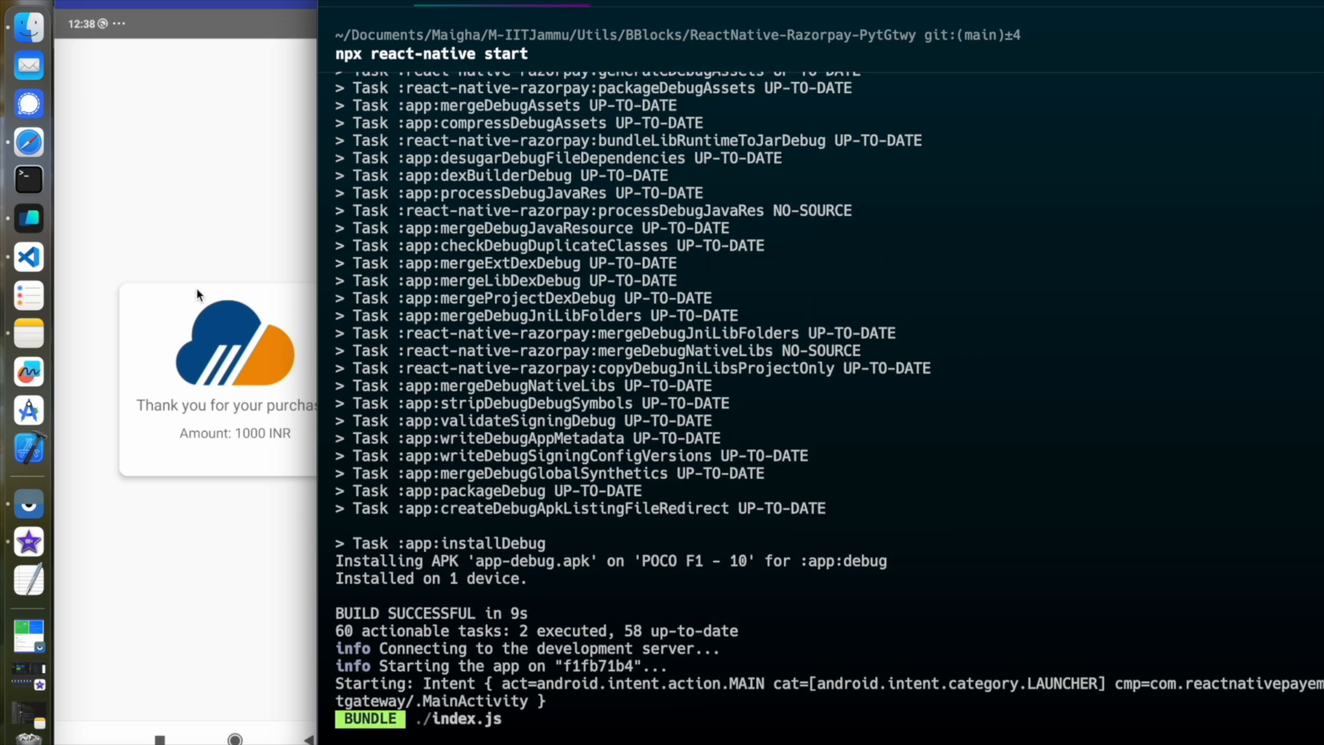
pyautogui.moveTo(40, 135)
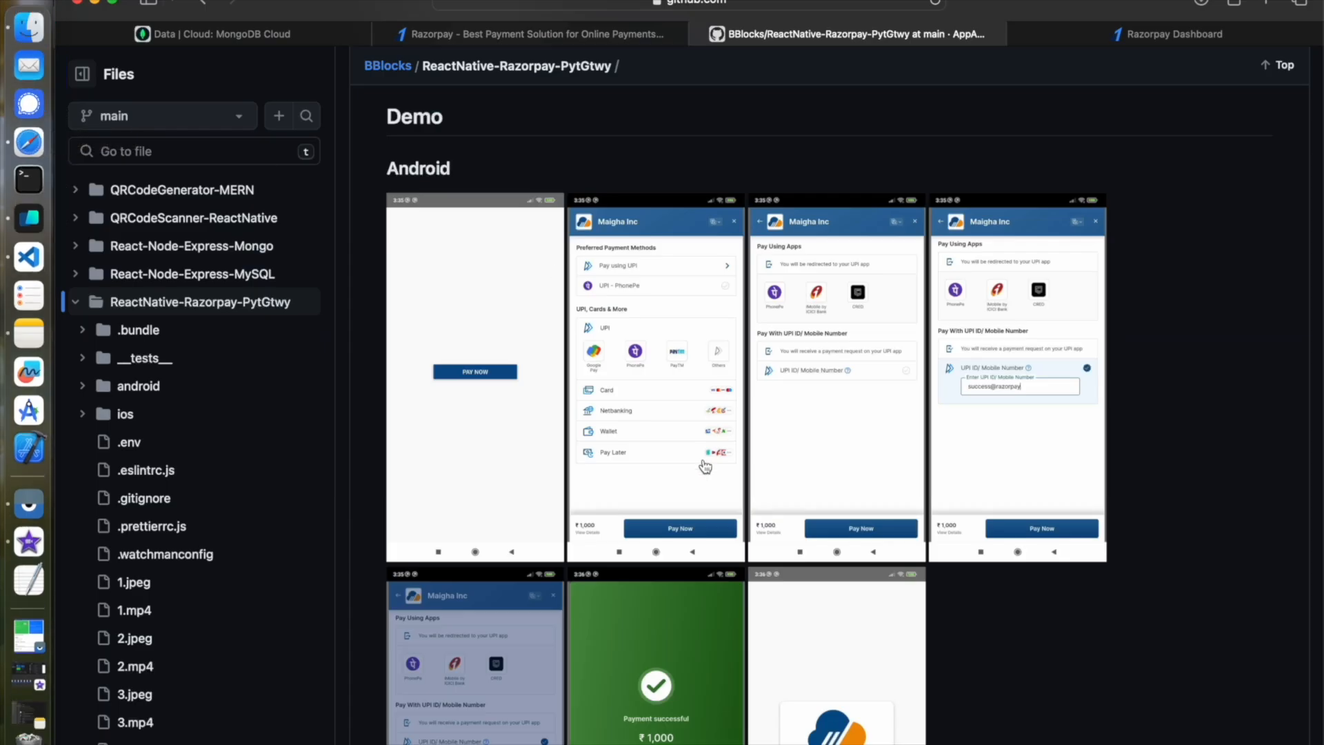
# Scroll past the demo screenshots and select the success@razorpay and failure@razorpay UPI ID lines
pyautogui.scroll(-3)
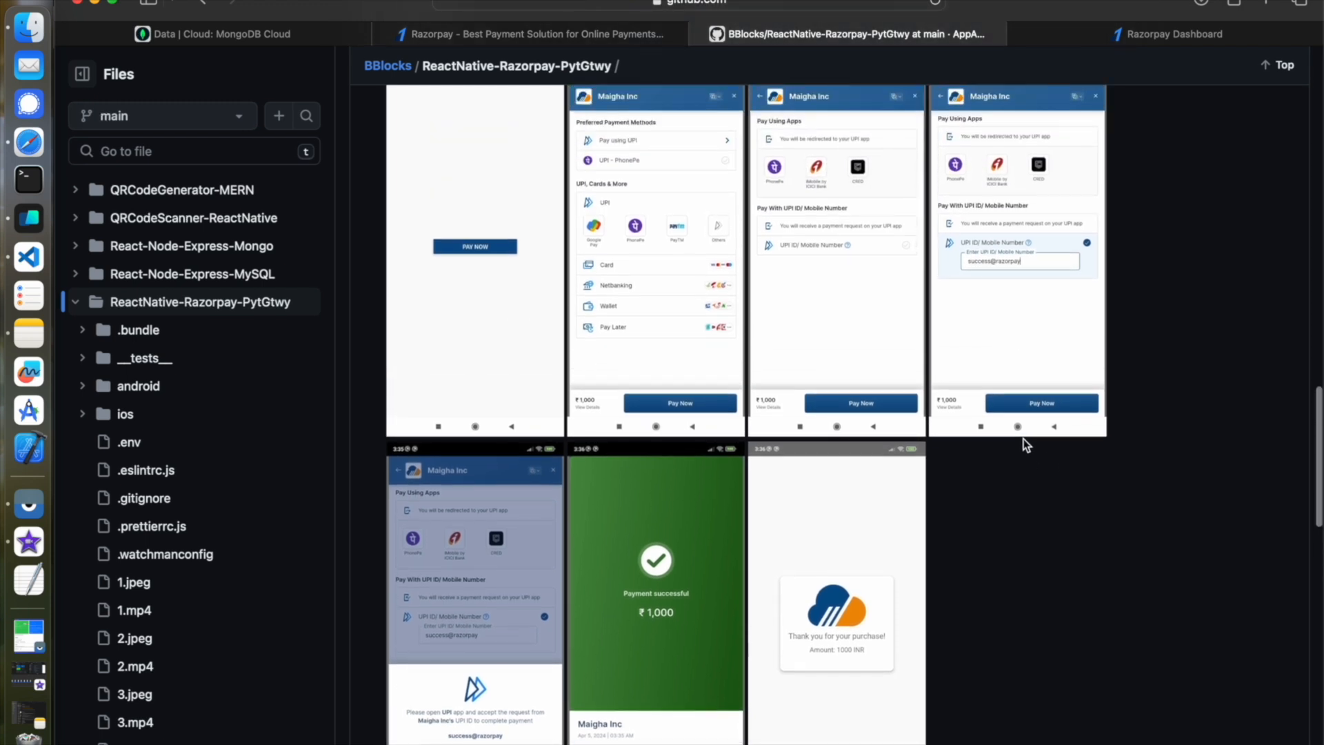
pyautogui.moveTo(637, 272)
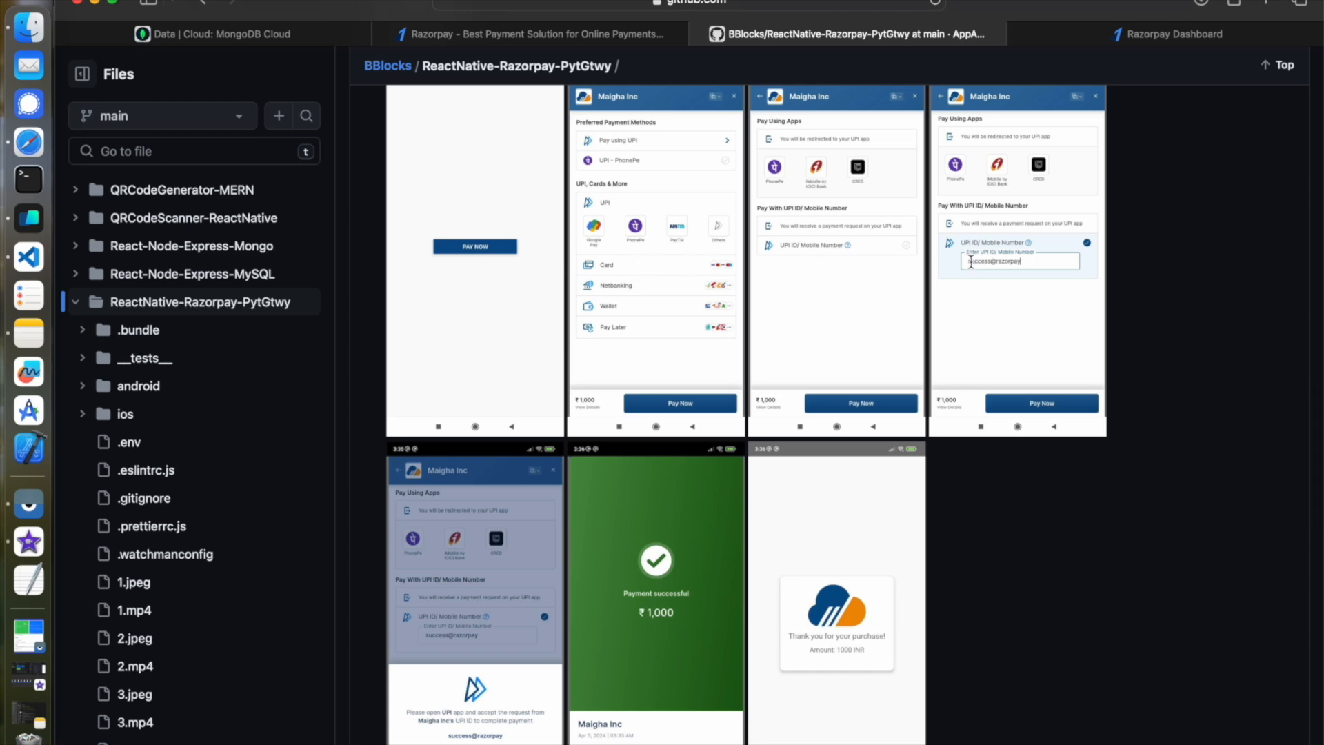
pyautogui.scroll(-3)
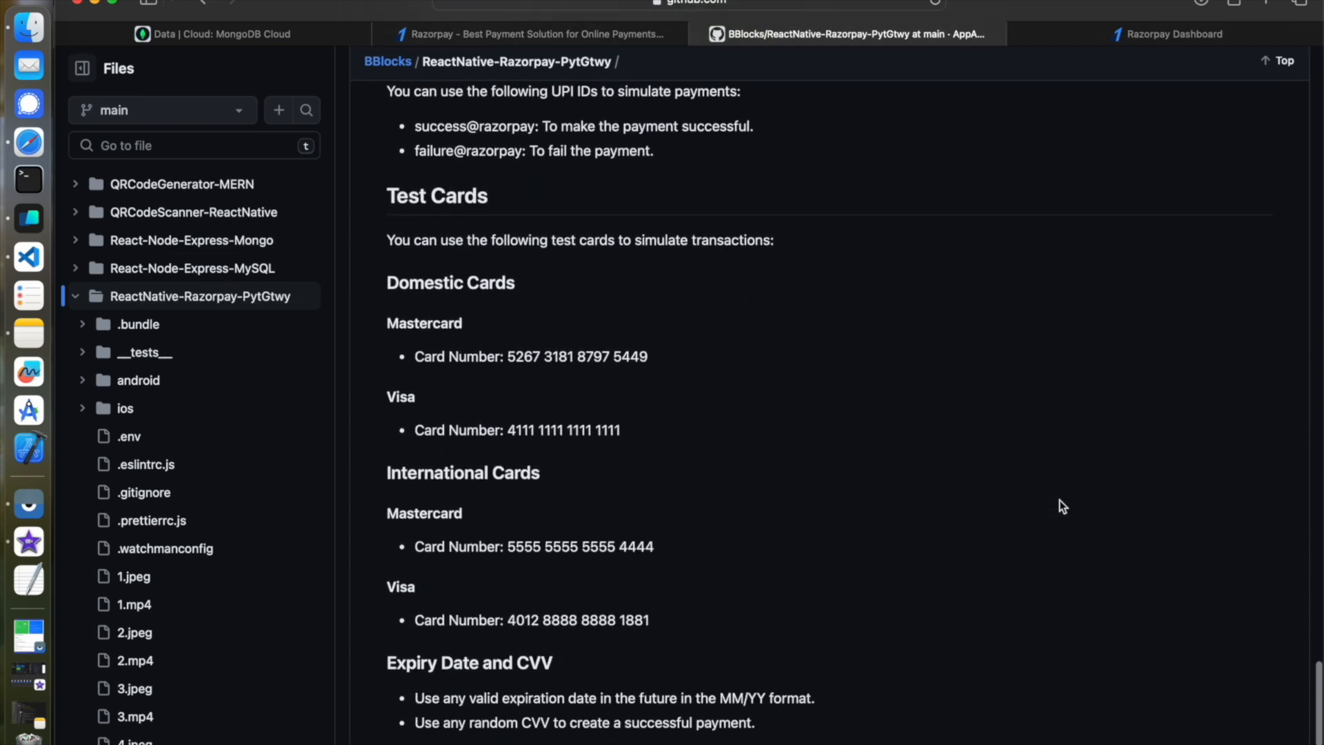
pyautogui.scroll(-3)
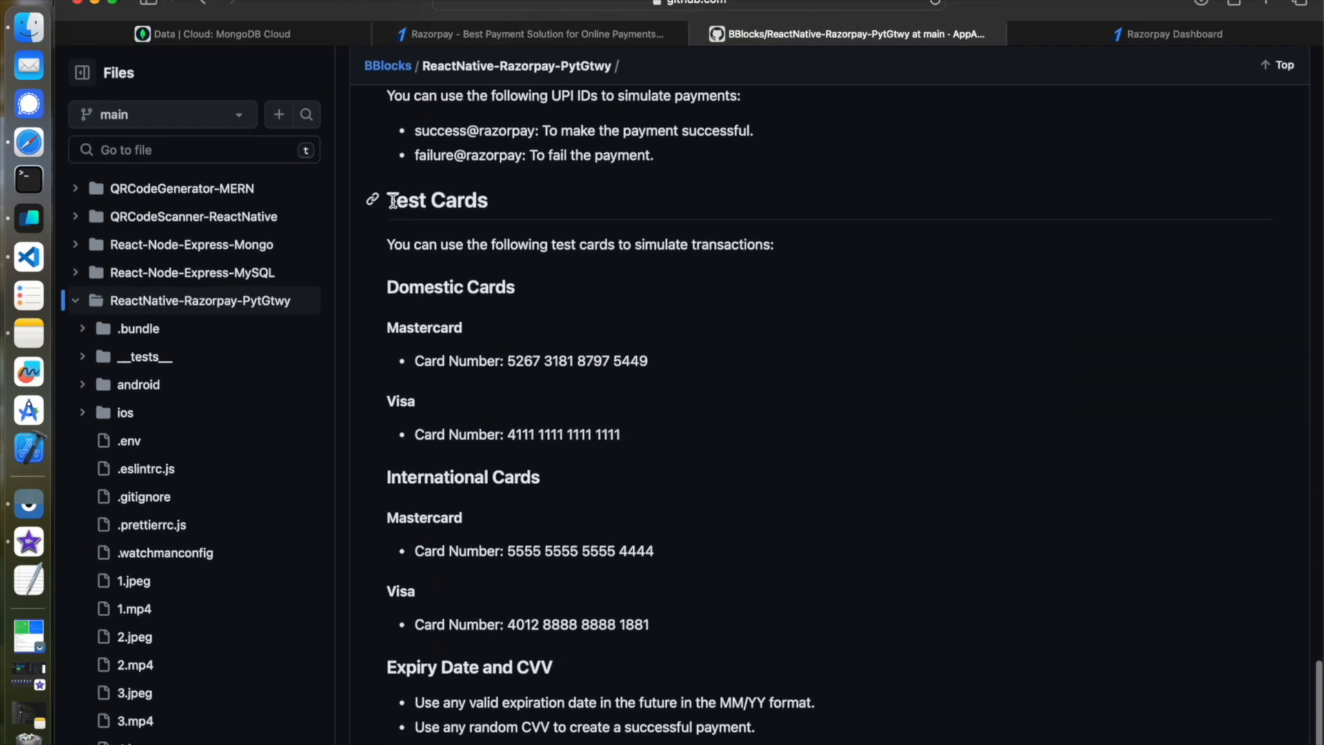
pyautogui.moveTo(389, 200); pyautogui.dragTo(764, 728)
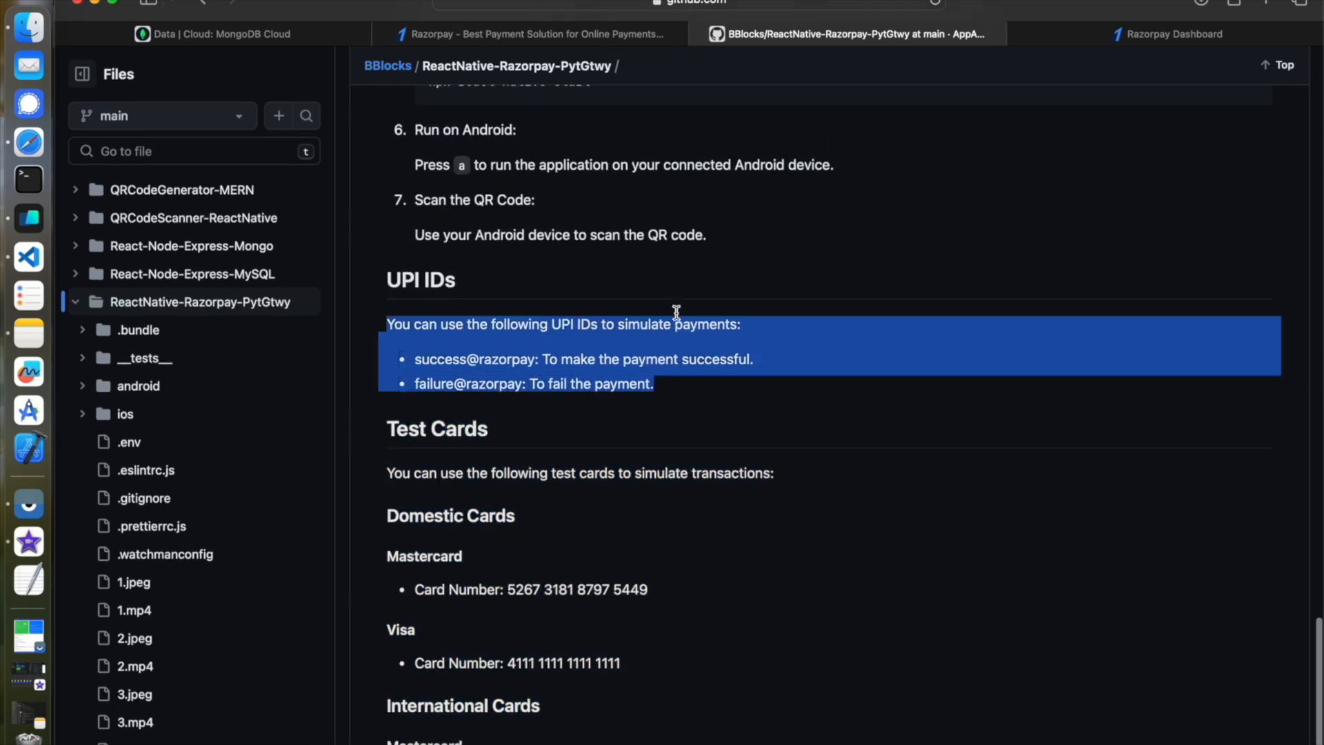
pyautogui.scroll(-3)
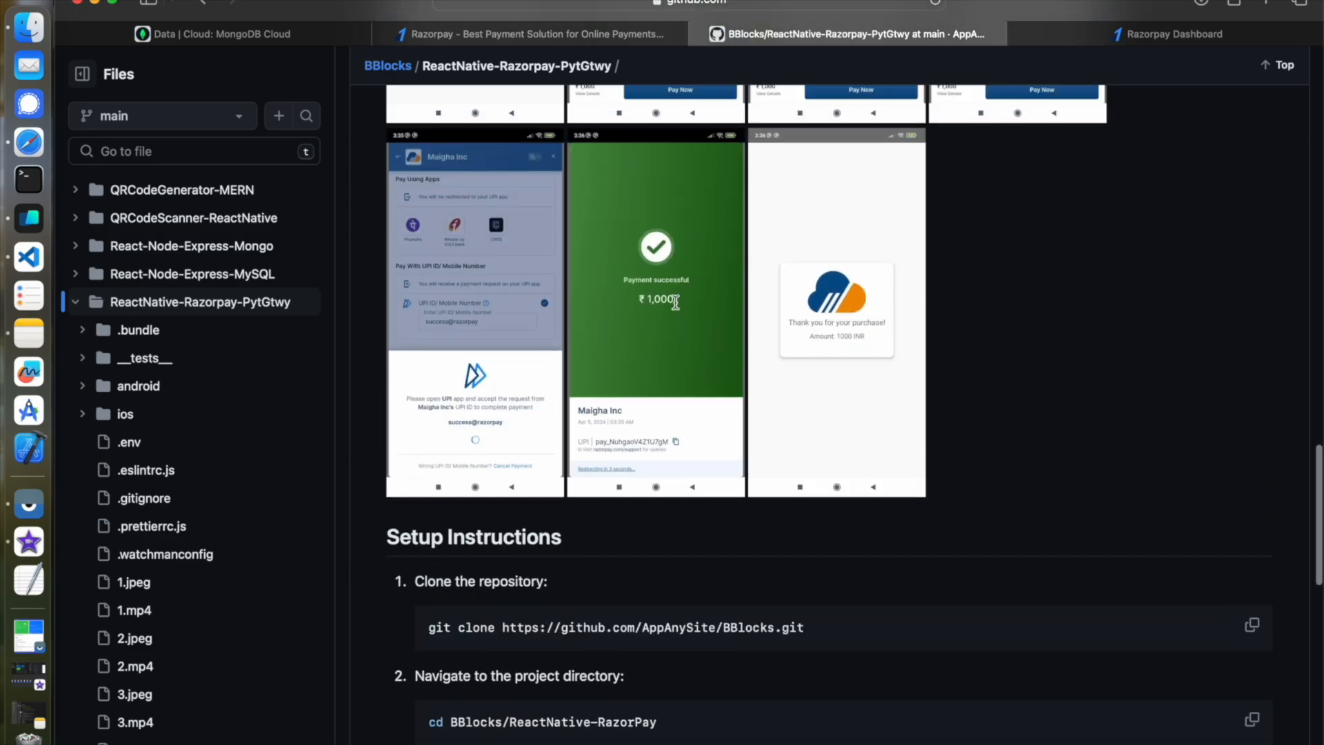